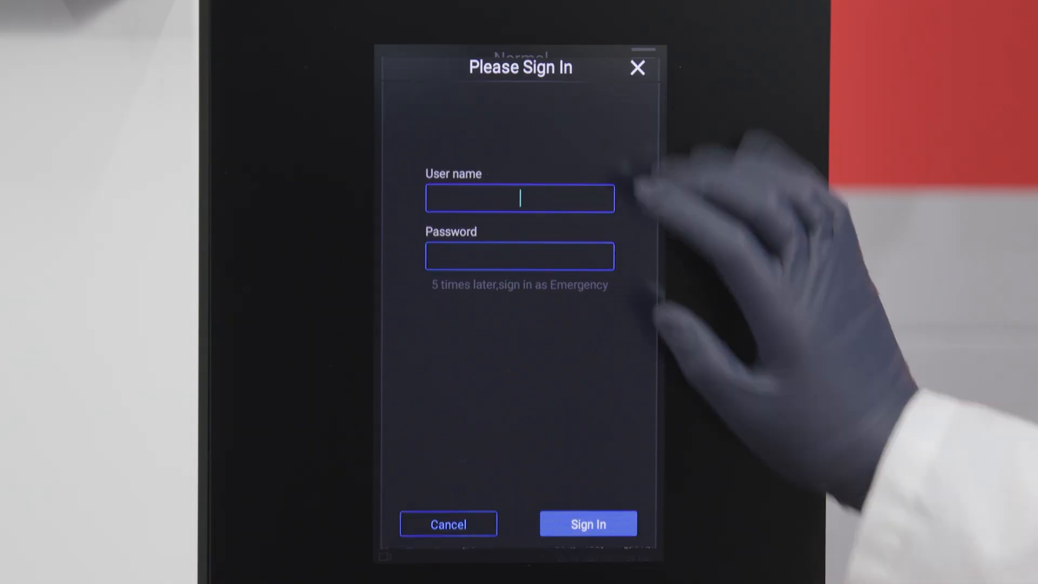
Step: Sign in with user name ADMIN and its password on the on-screen keyboard
click(520, 199)
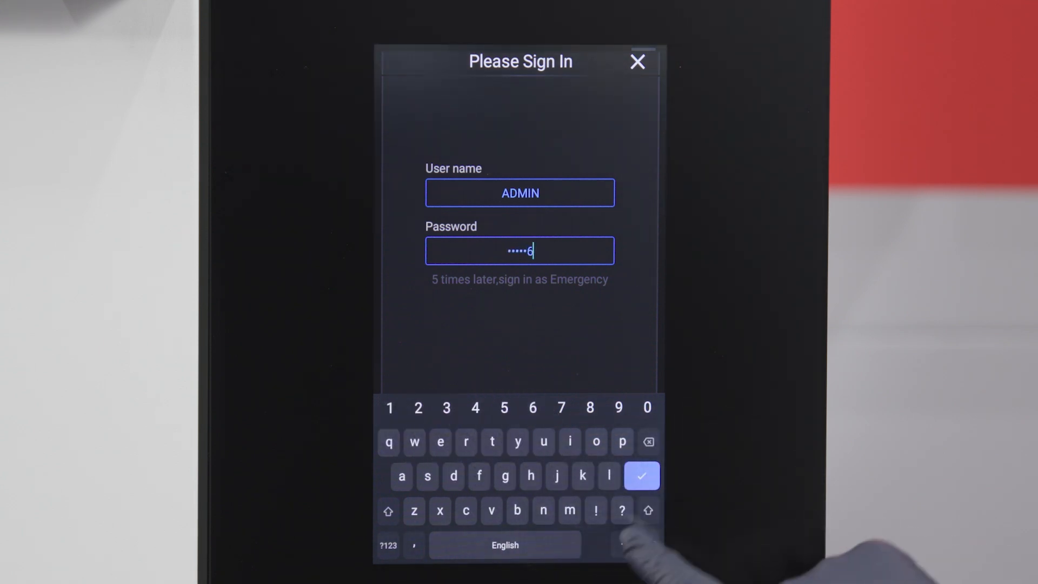
click(642, 476)
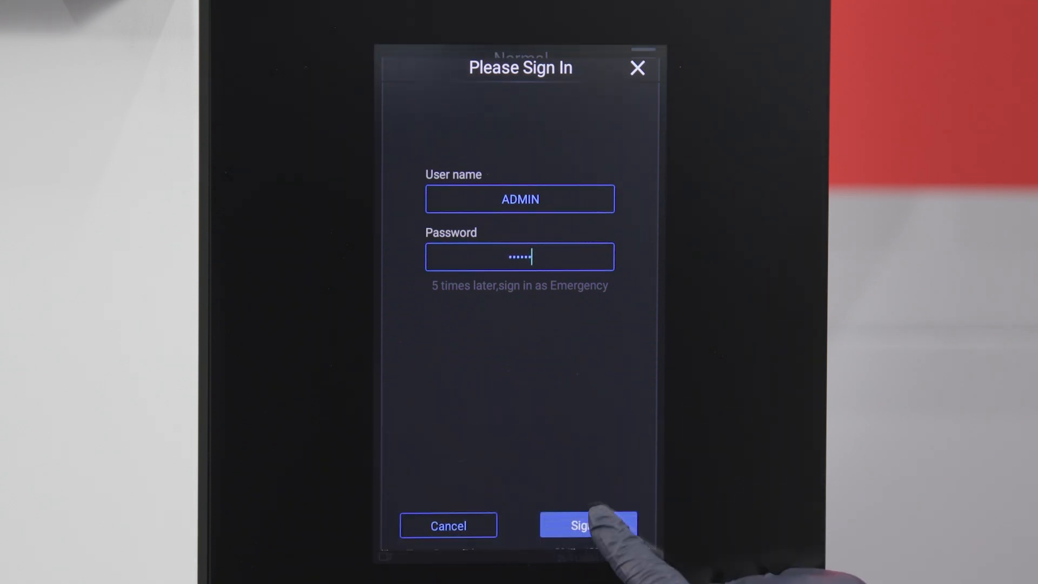
click(596, 525)
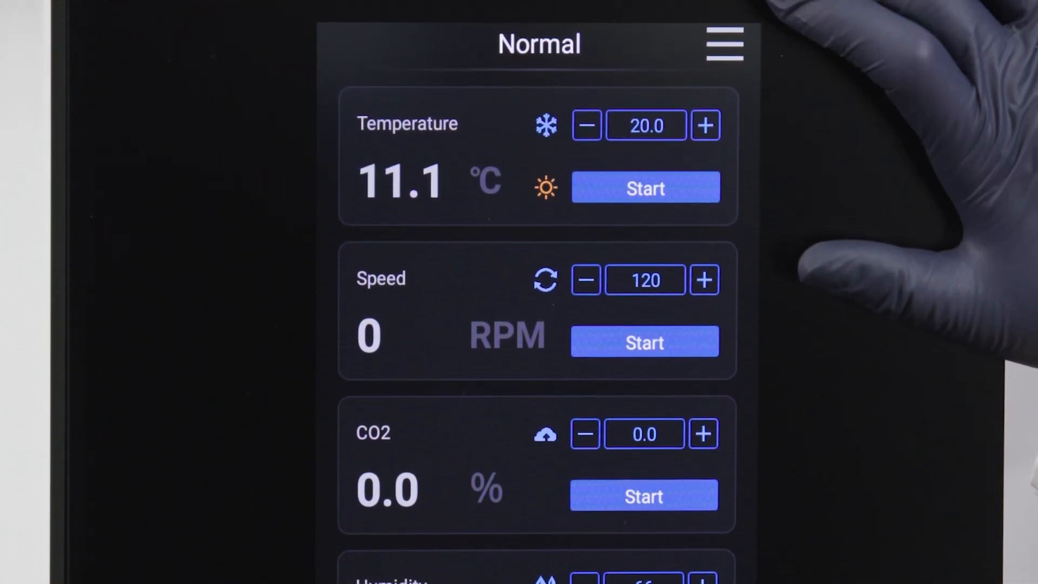
Step: Change mode from Manual to Prog., loading 30.0 °C and 110 RPM setpoints
click(724, 44)
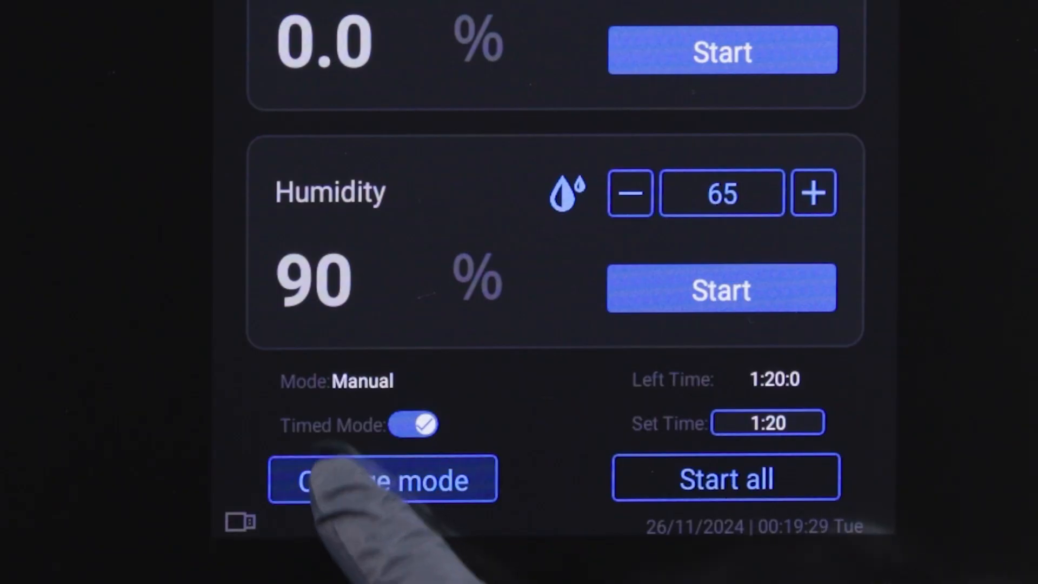
click(379, 479)
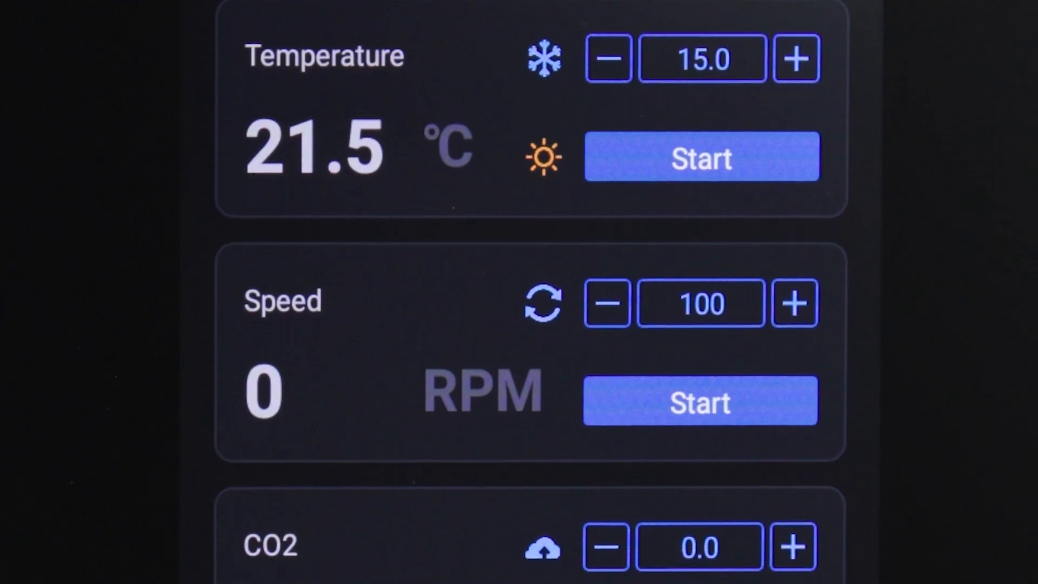
scroll(down, 3)
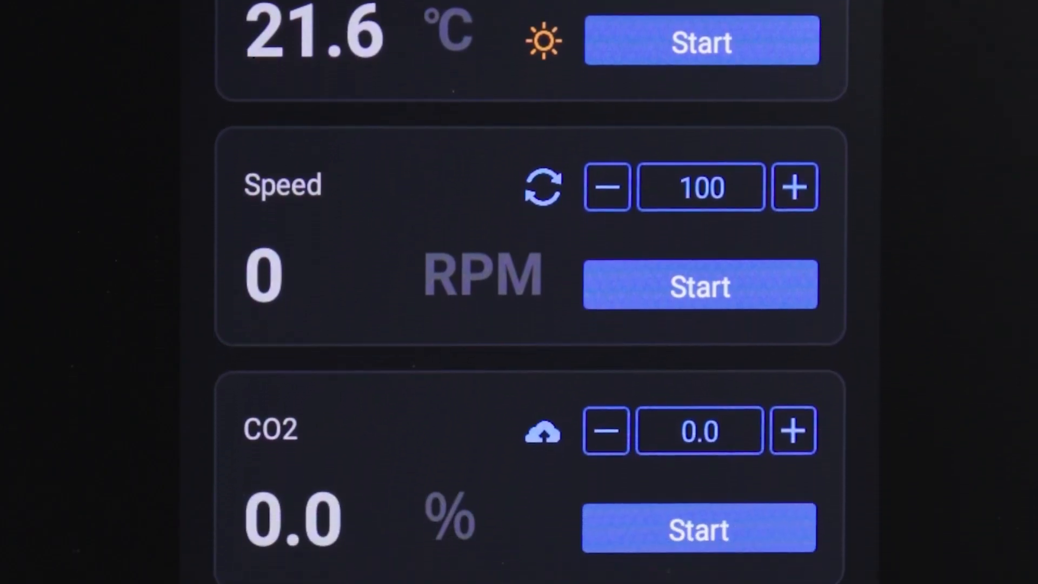
scroll(down, 3)
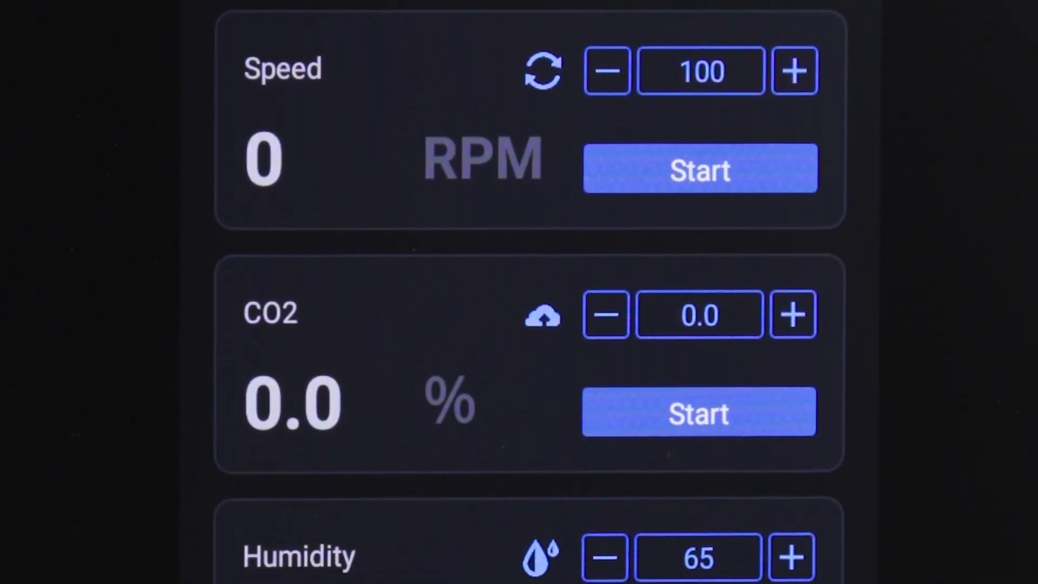
scroll(down, 3)
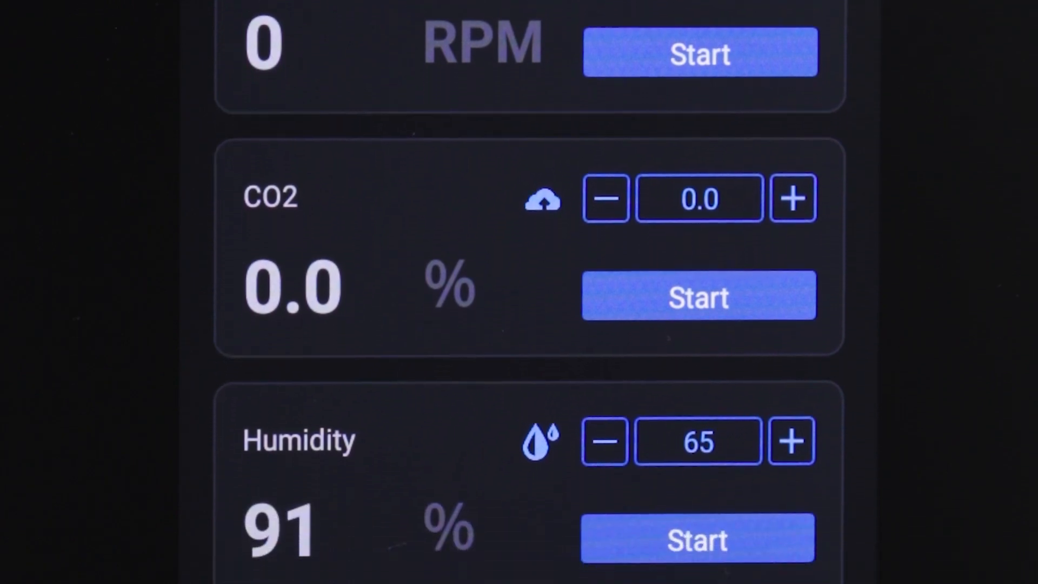
scroll(down, 3)
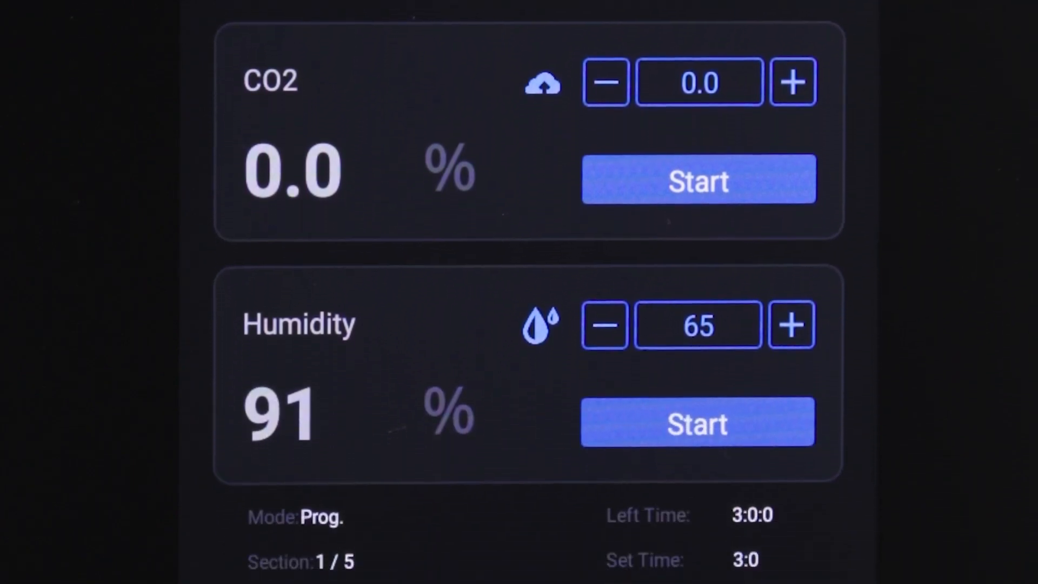
scroll(down, 3)
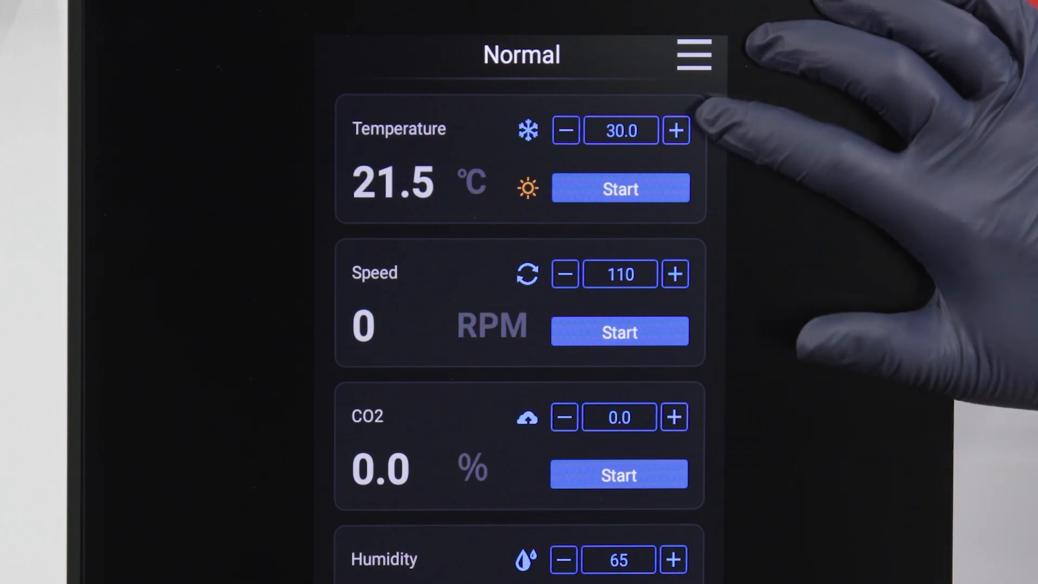
Step: Enter a 32 °C temperature setpoint and a 130 RPM speed setpoint
click(677, 130)
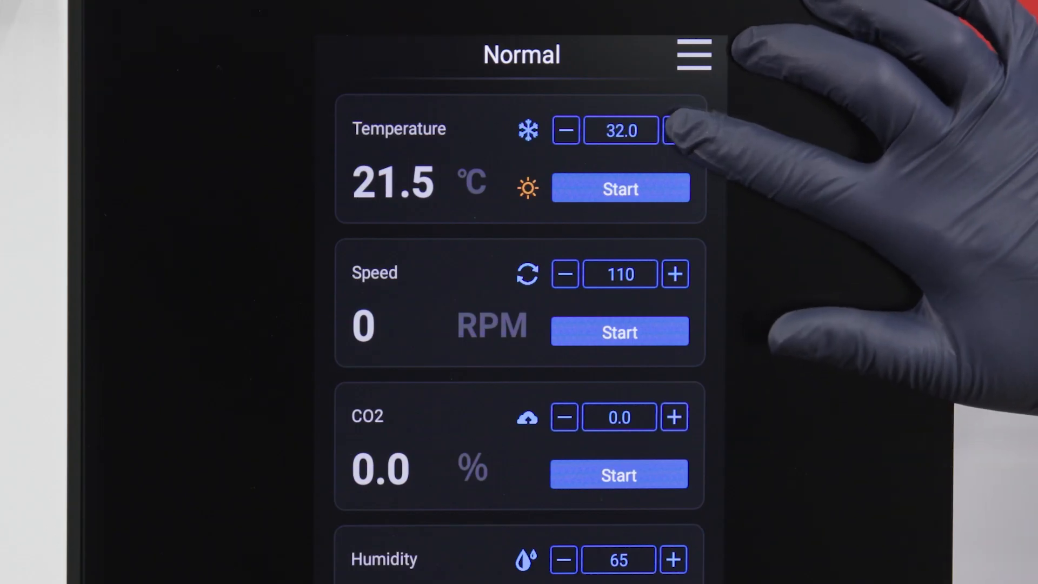
click(674, 130)
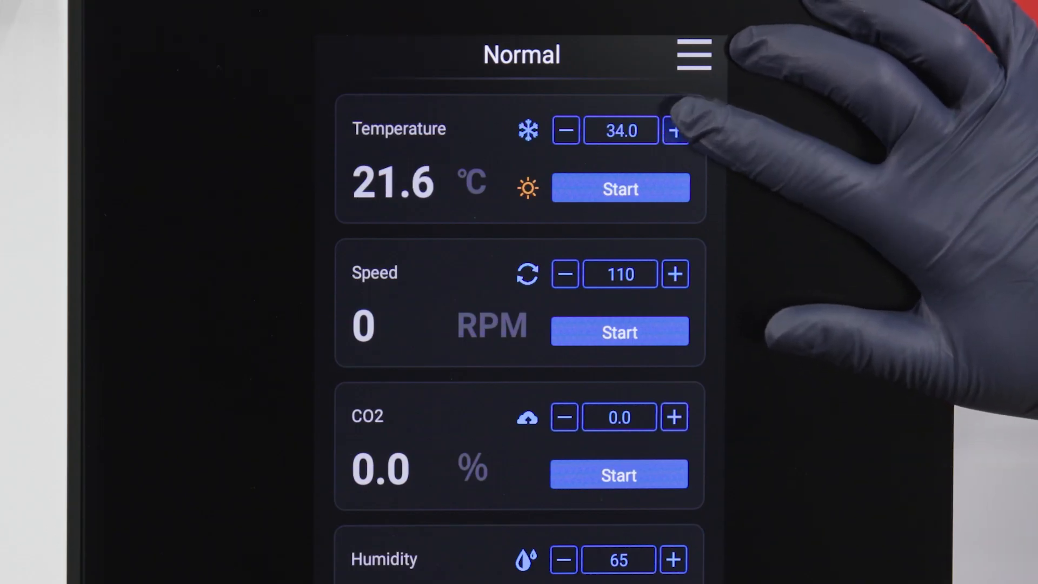
click(677, 130)
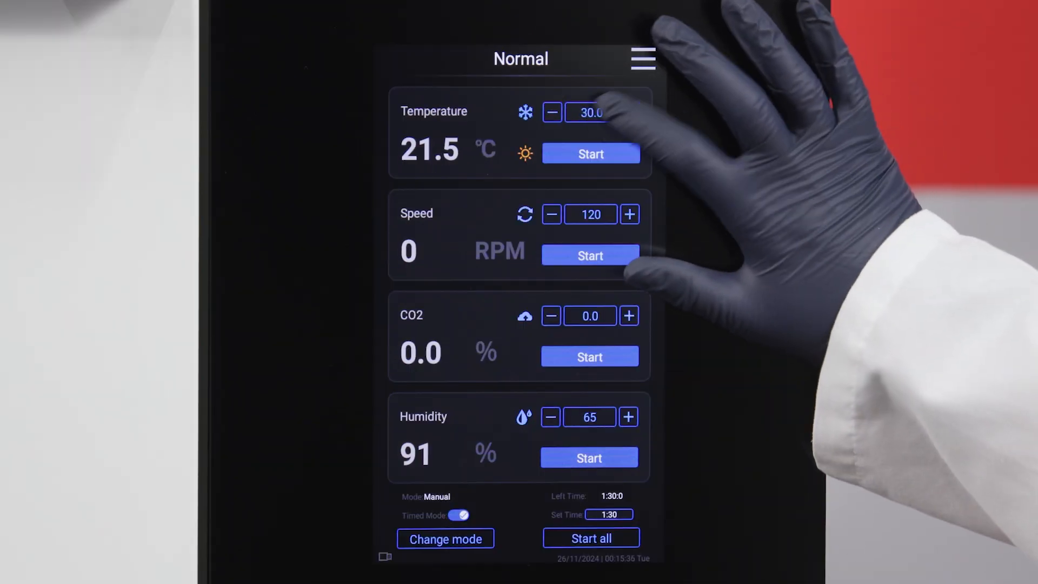
click(591, 113)
text(32)
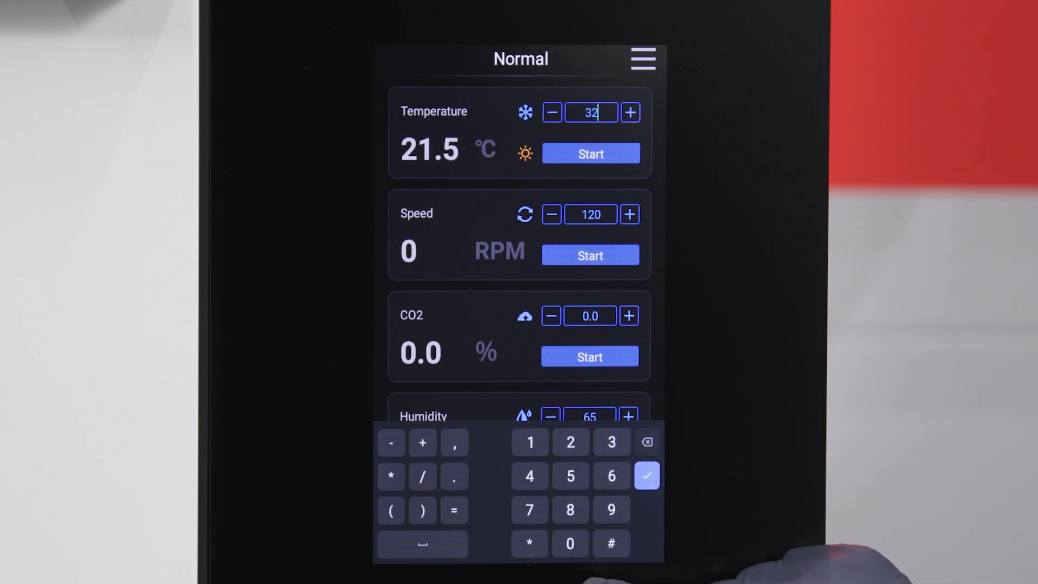
click(647, 476)
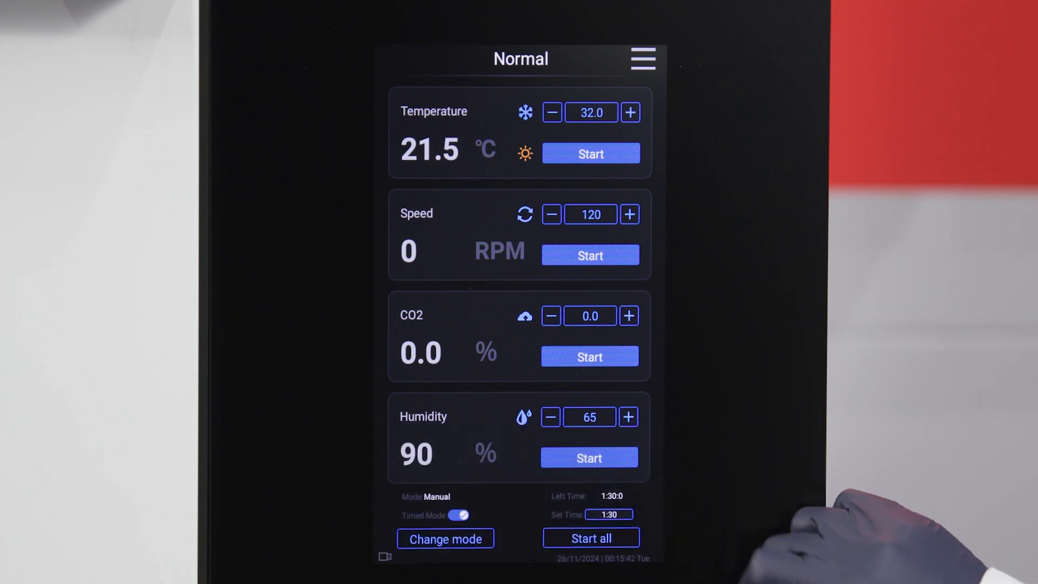
click(590, 215)
text(130)
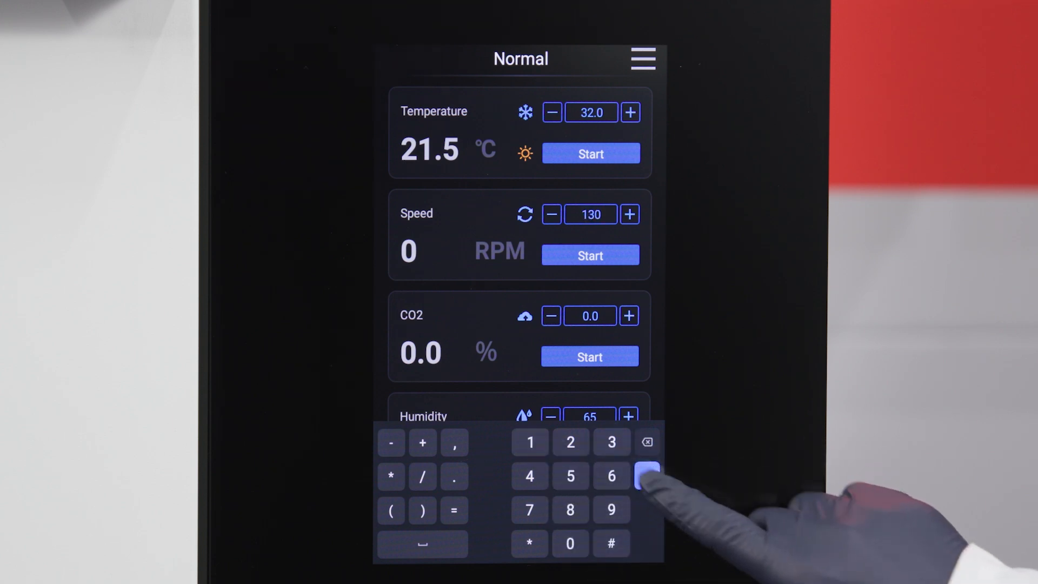
click(591, 154)
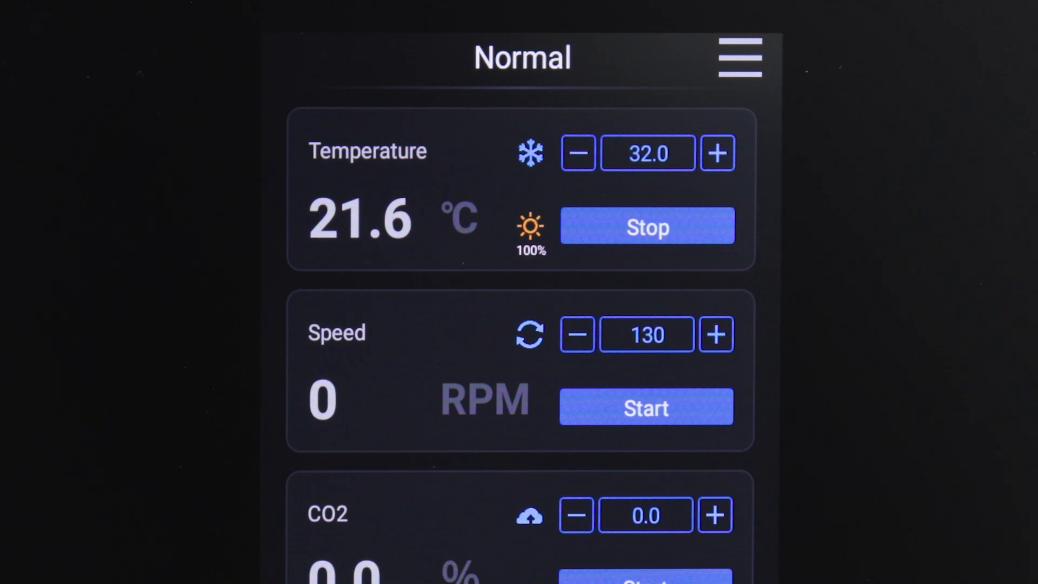
Step: Stop temperature control, then Start all and Stop all, leaving run time 0:0:0
click(647, 226)
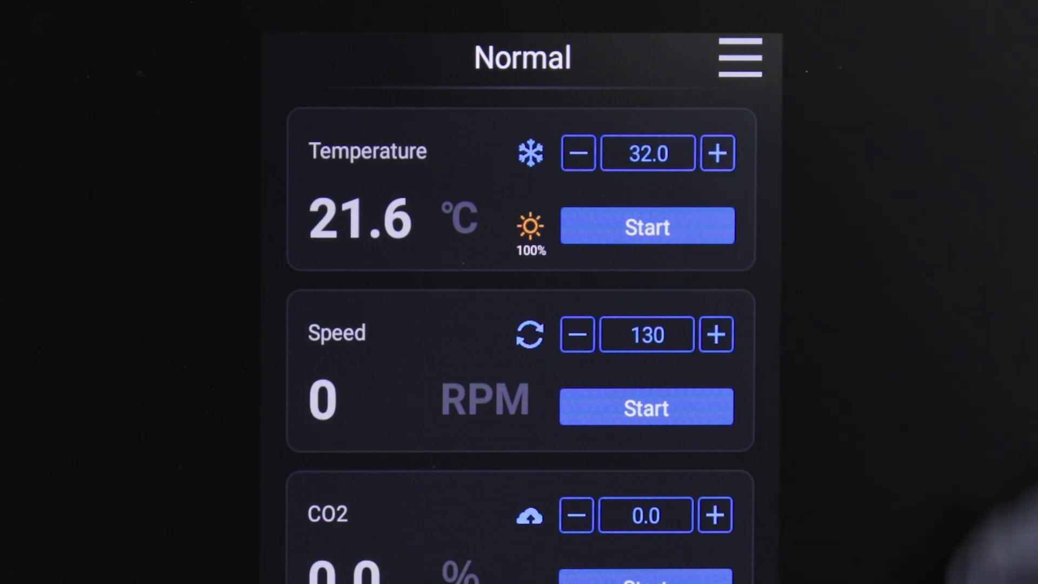
scroll(down, 3)
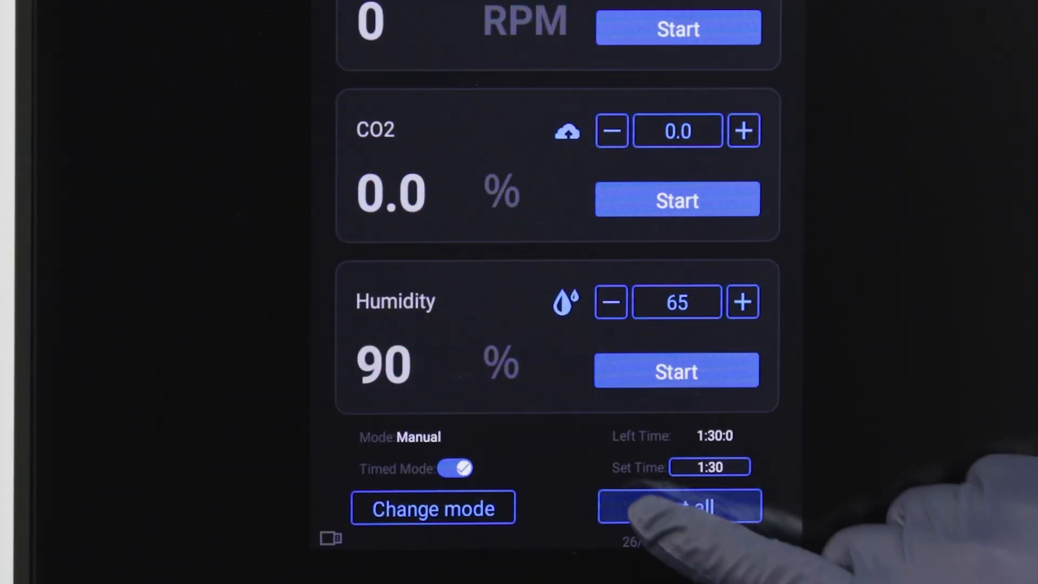
click(676, 507)
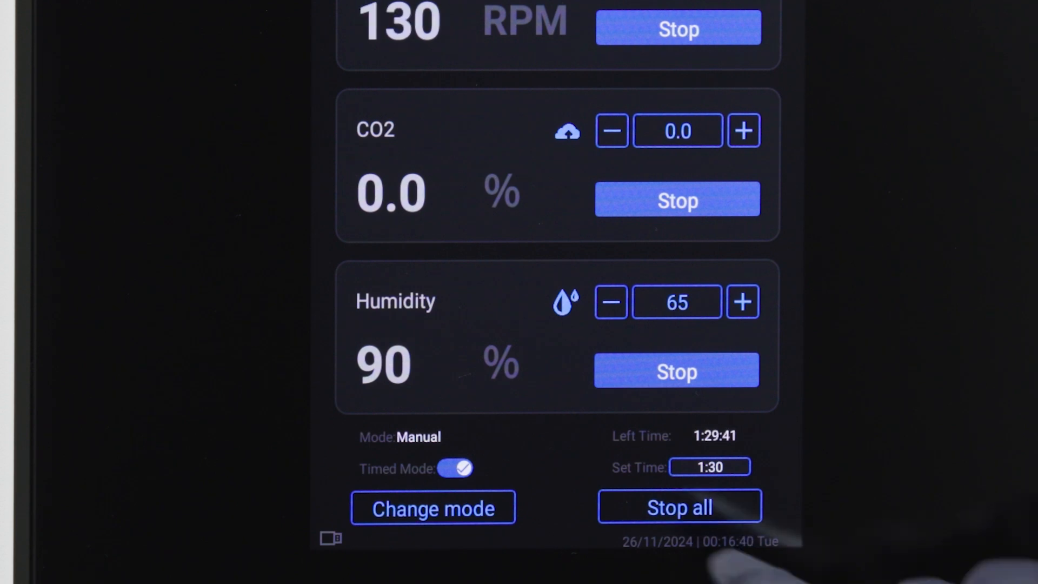
click(680, 506)
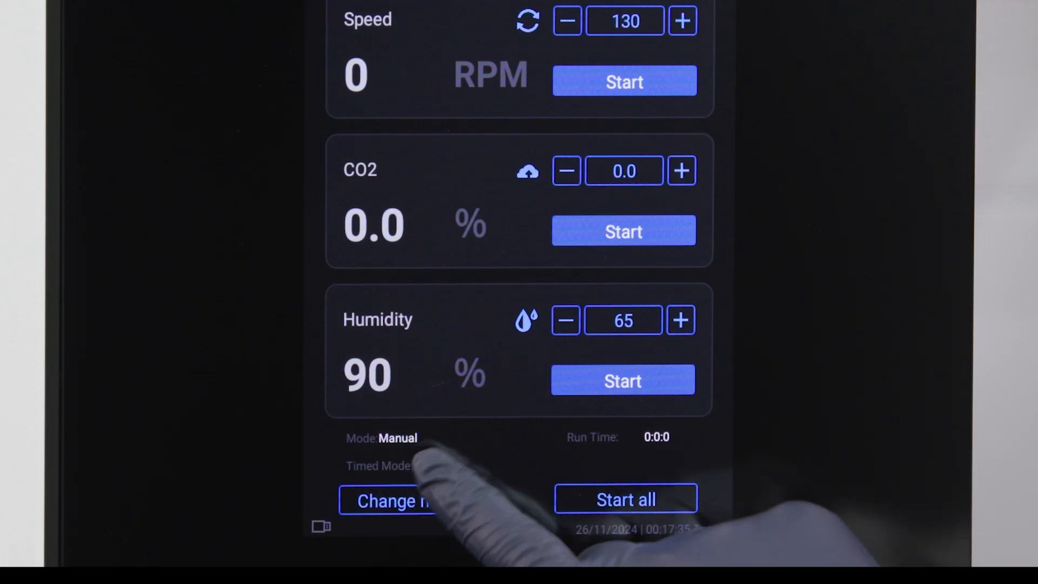
Step: Toggle Timed Mode off and on, and change Set Time from 1:30 to 1:20
click(398, 501)
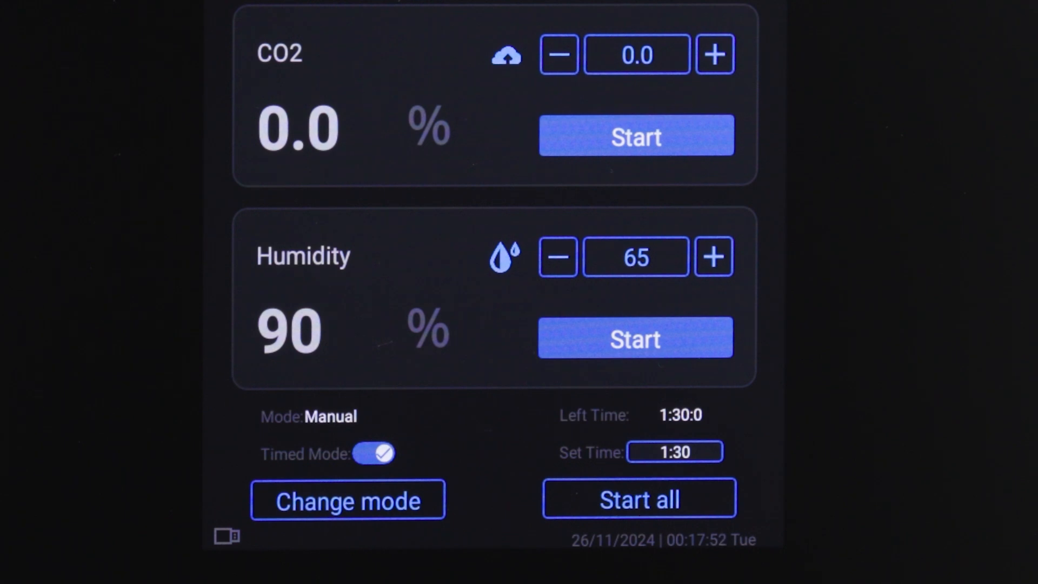
click(374, 455)
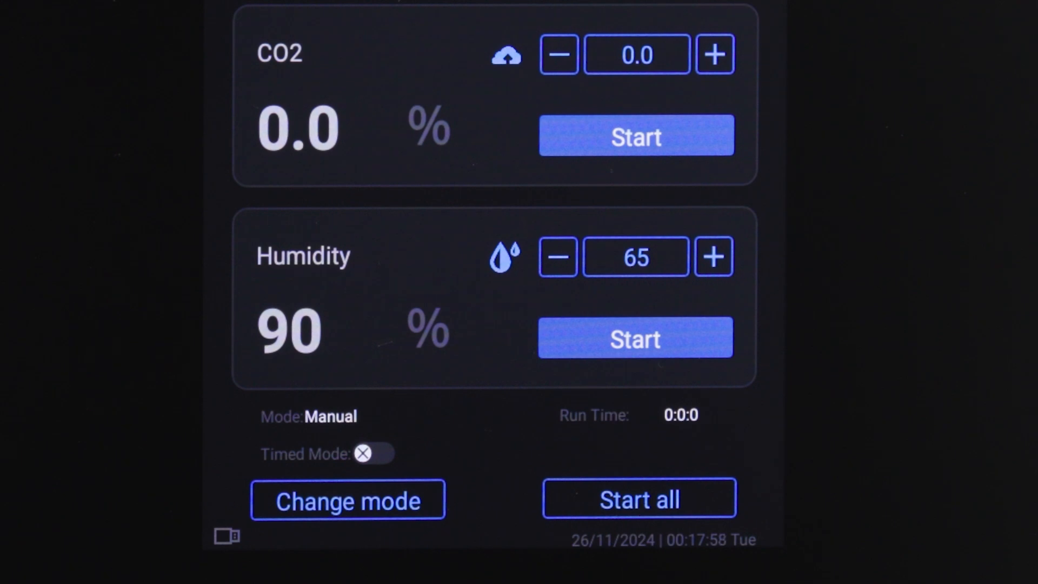
click(639, 498)
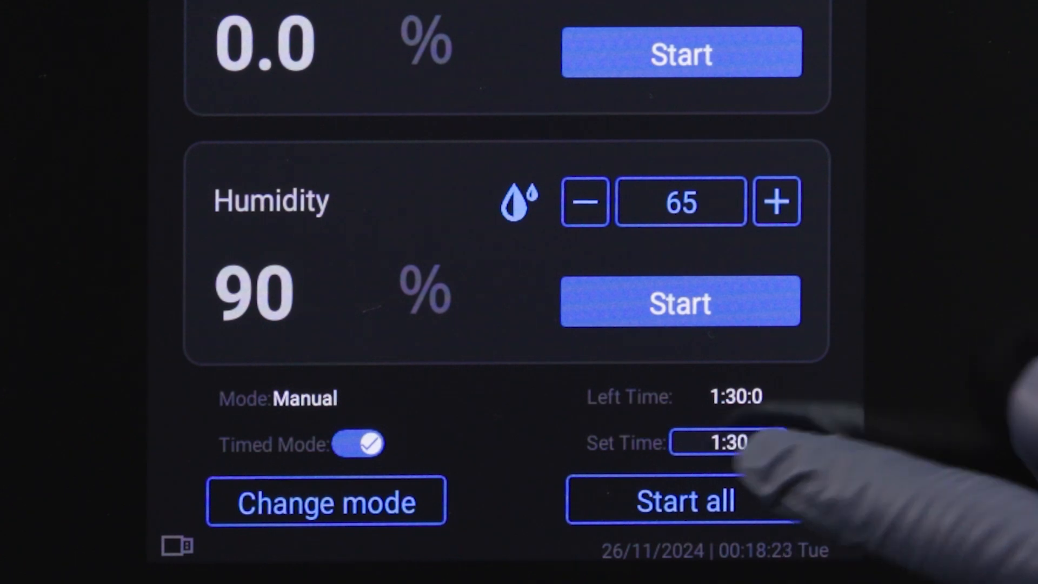
click(725, 443)
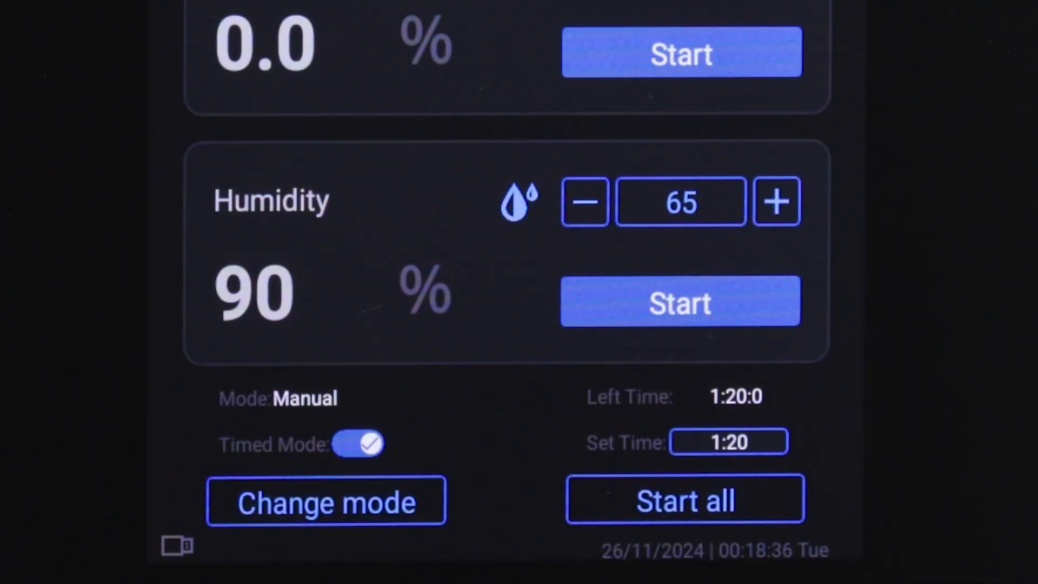
click(685, 499)
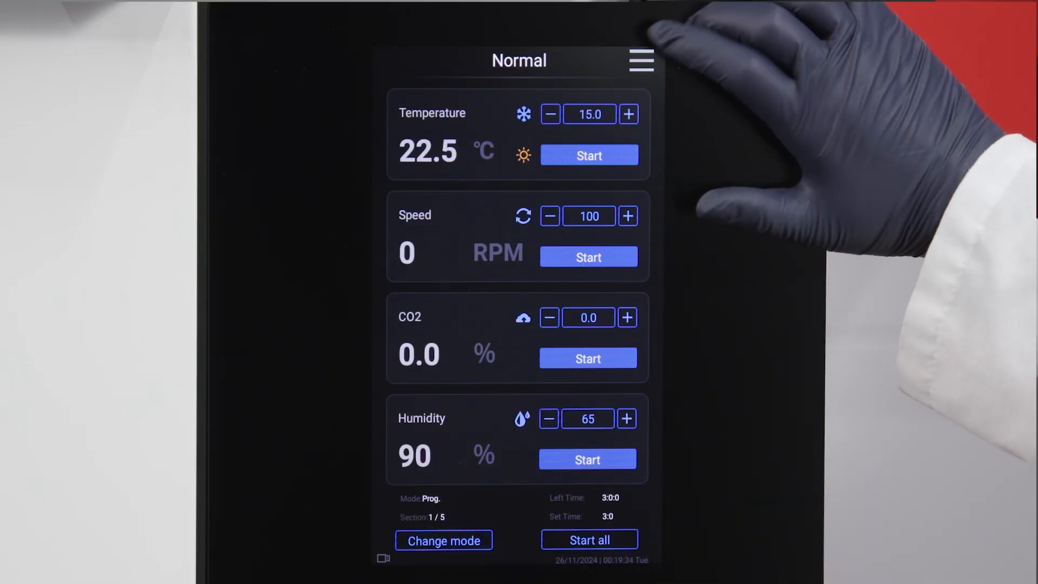
Step: Enter section 1 Temp 20, Speed 120 and Time 2, then tap Done
click(643, 59)
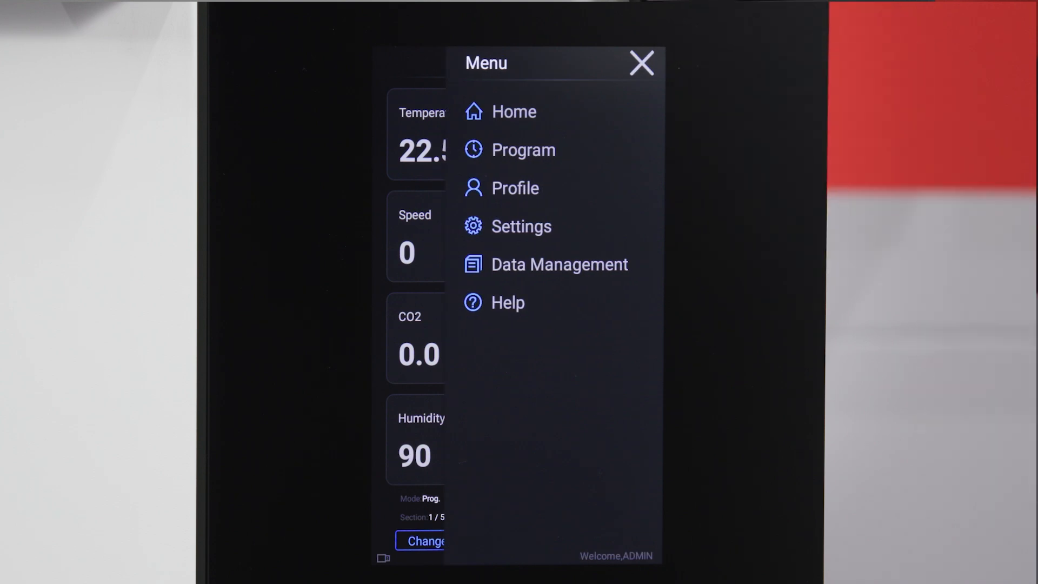
click(642, 63)
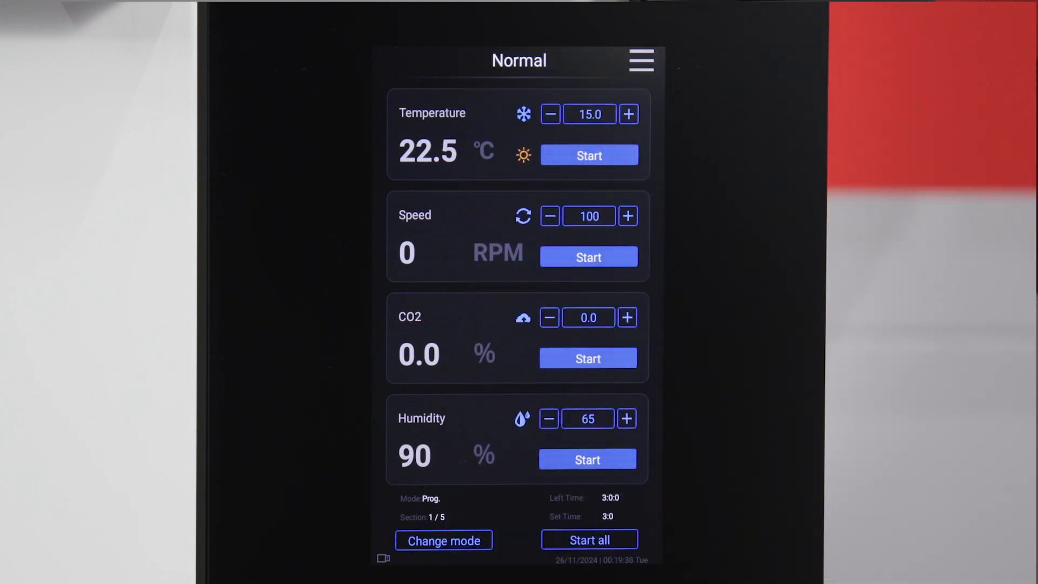
click(443, 540)
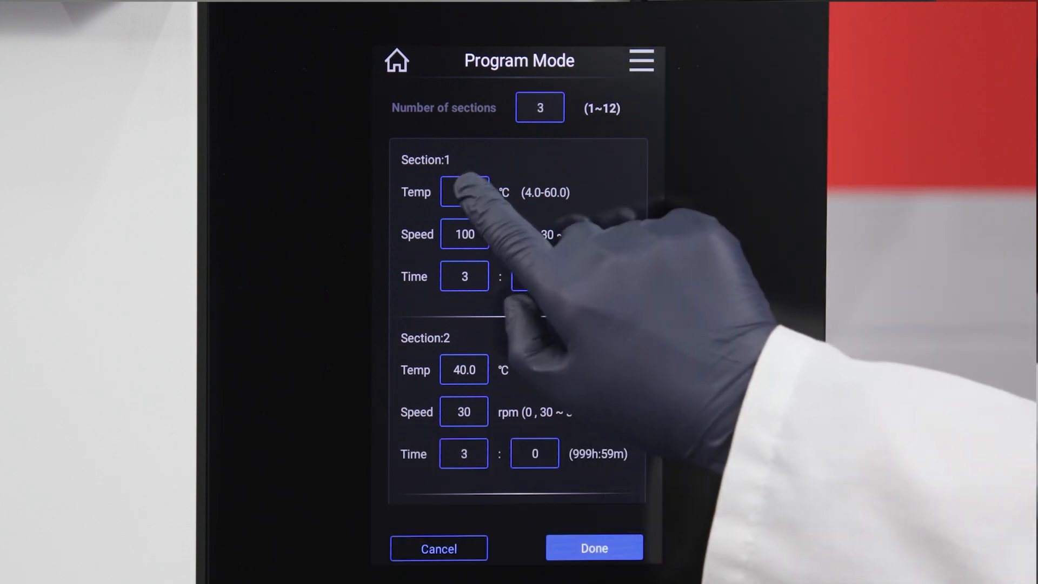
click(465, 192)
text(20)
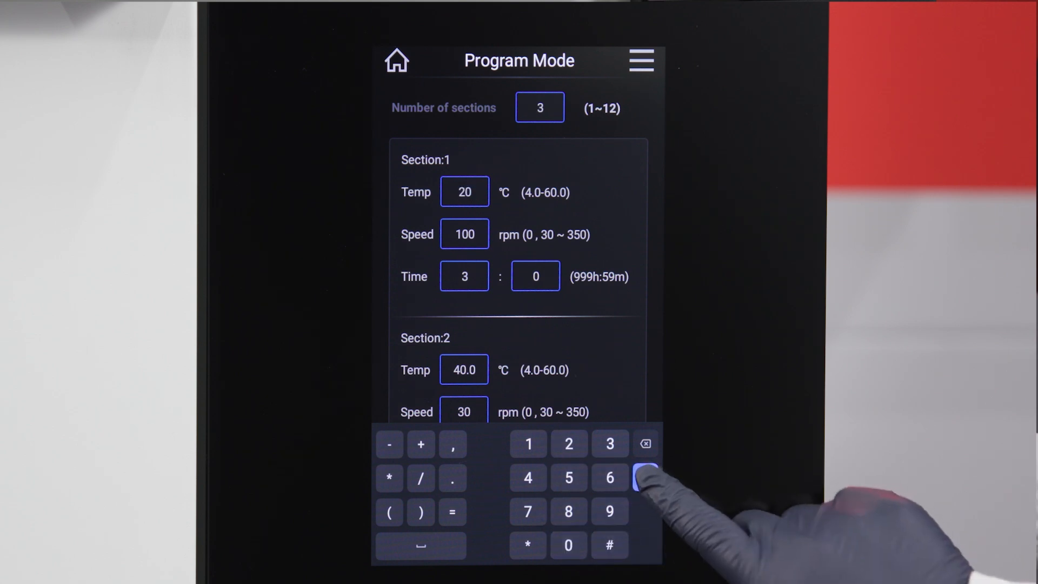
click(644, 478)
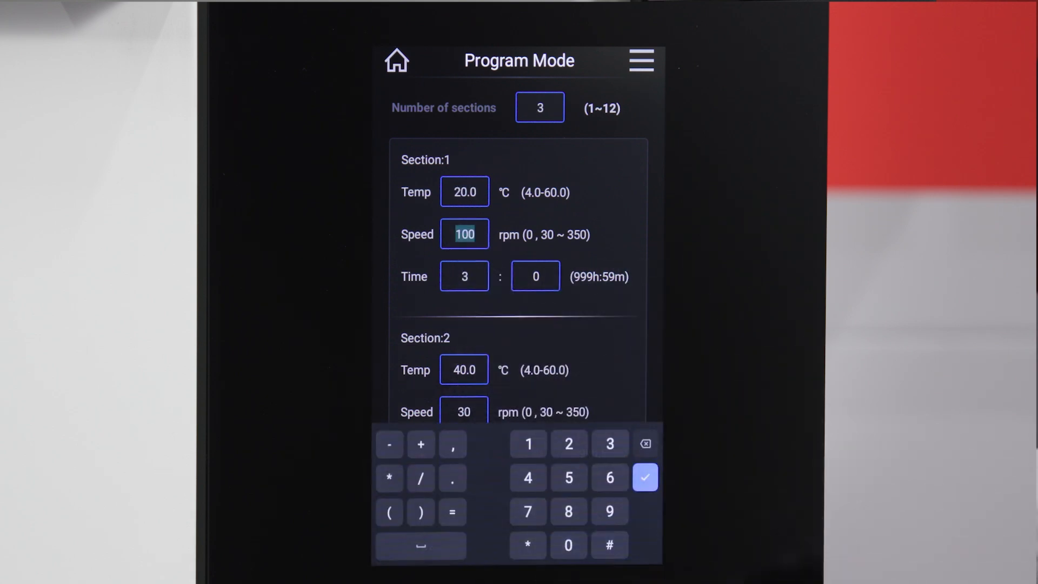
click(569, 545)
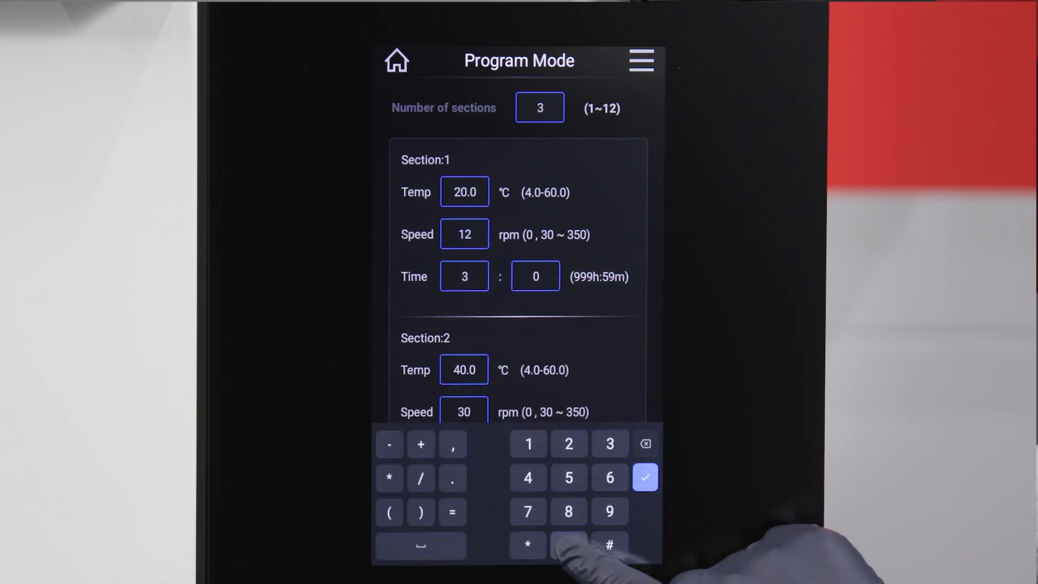
click(645, 477)
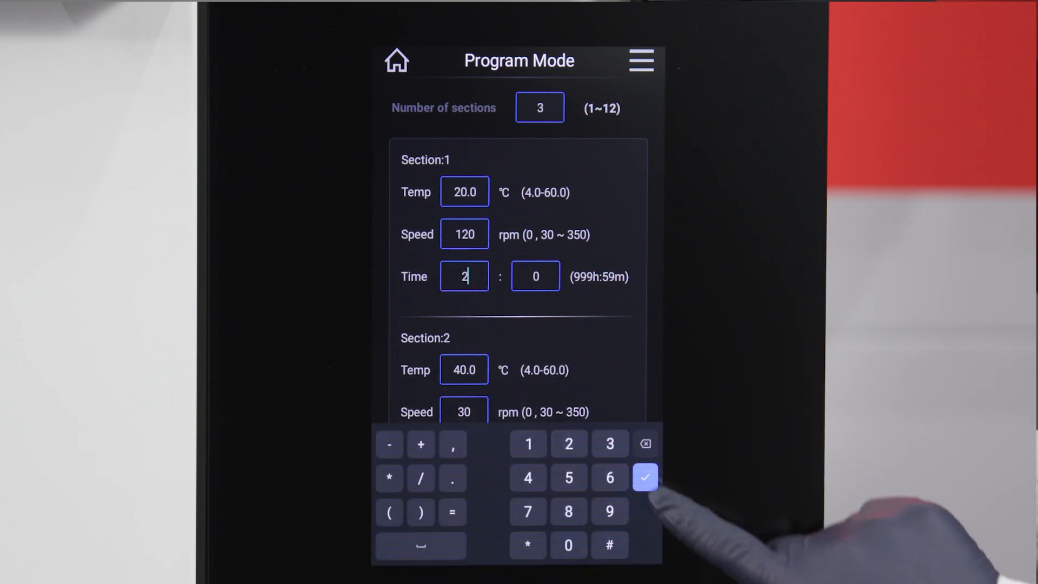
click(645, 477)
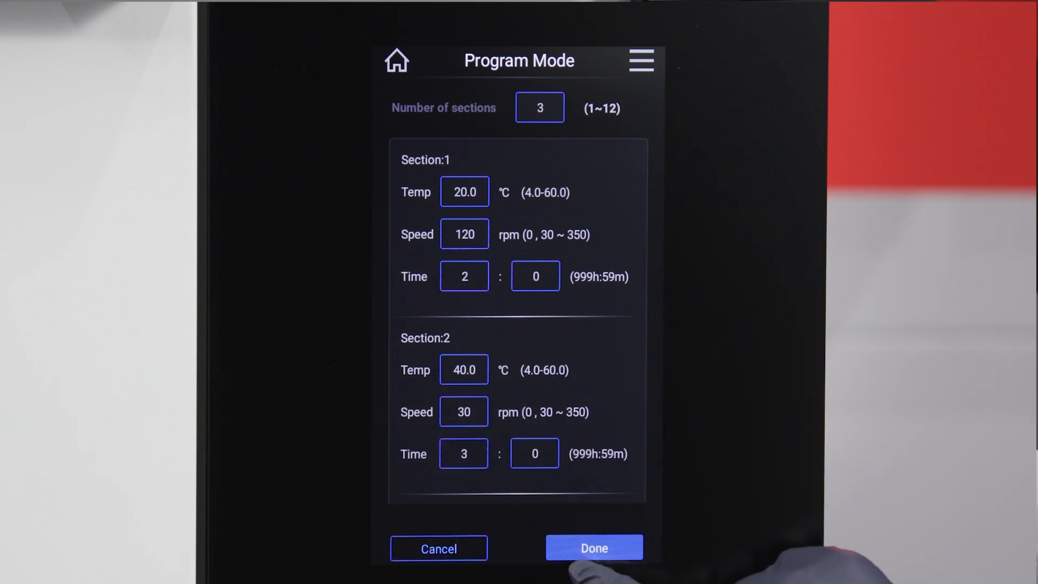
click(594, 547)
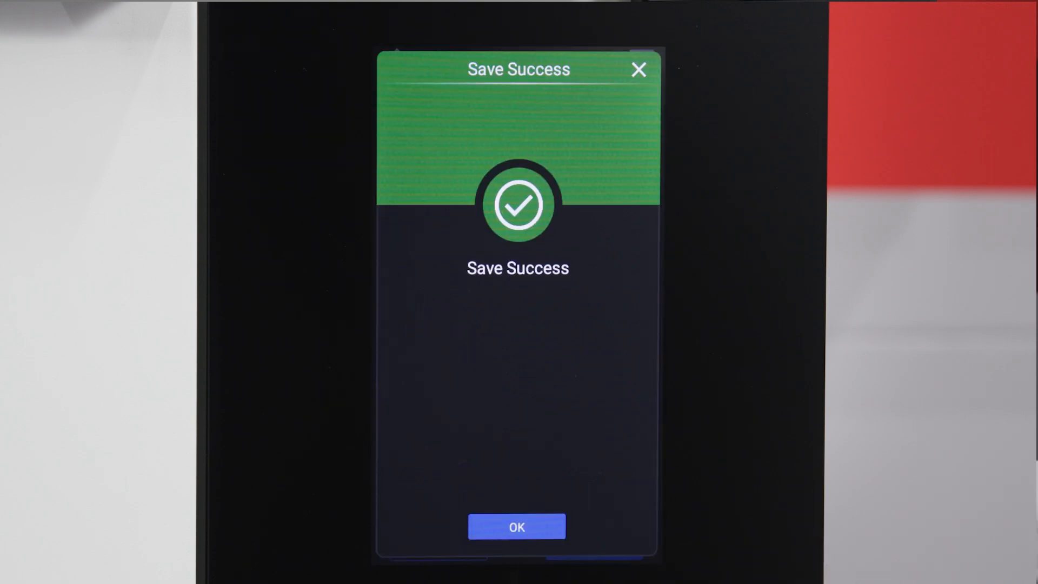
Step: Dismiss Save Success and edit the Humidity setpoint until the door alarm appears
click(516, 526)
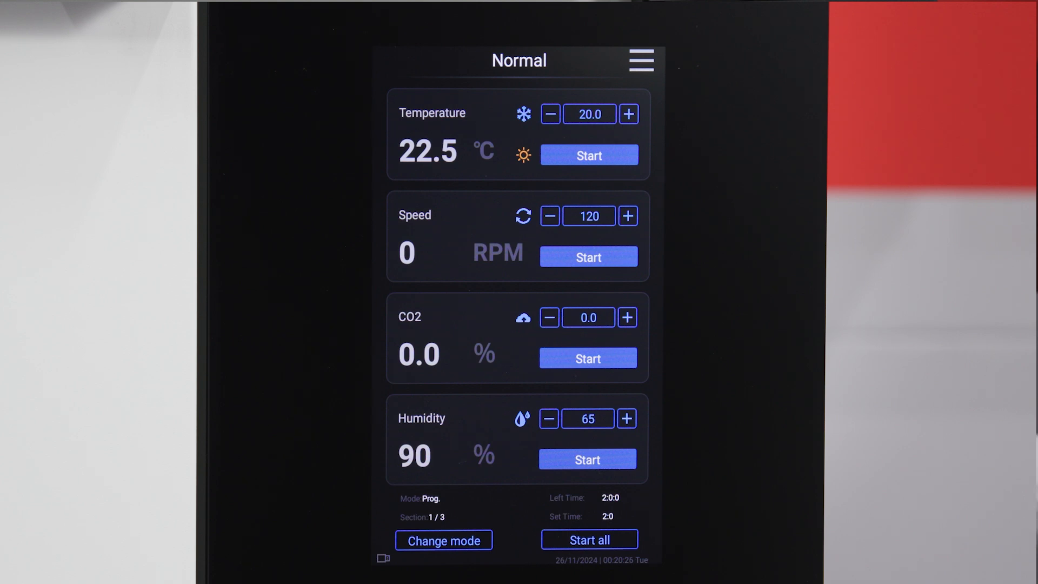
click(587, 419)
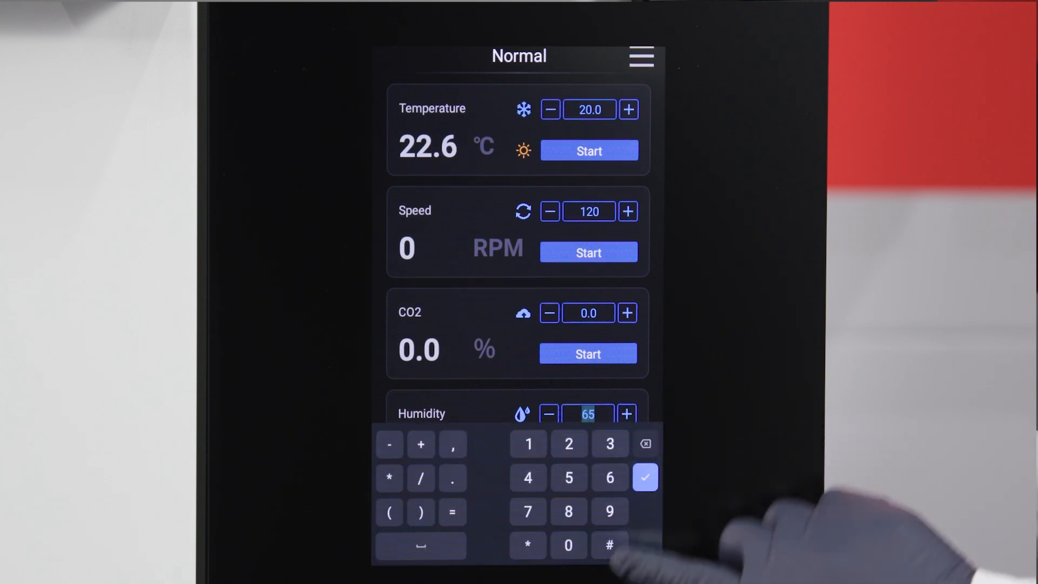
click(645, 477)
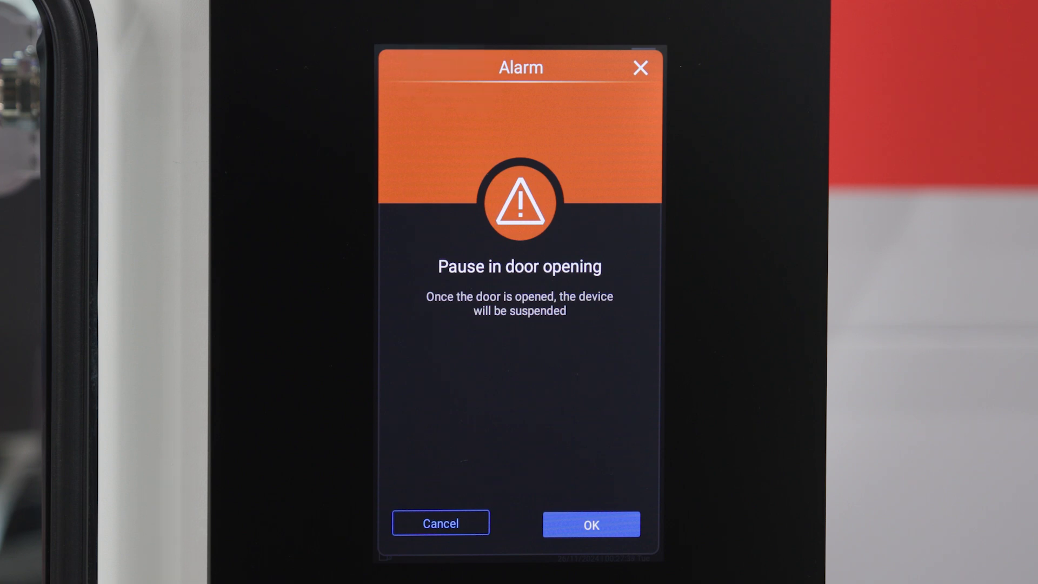
Step: Acknowledge the door-opening alarm and go to Menu > Settings > Alarms
click(590, 524)
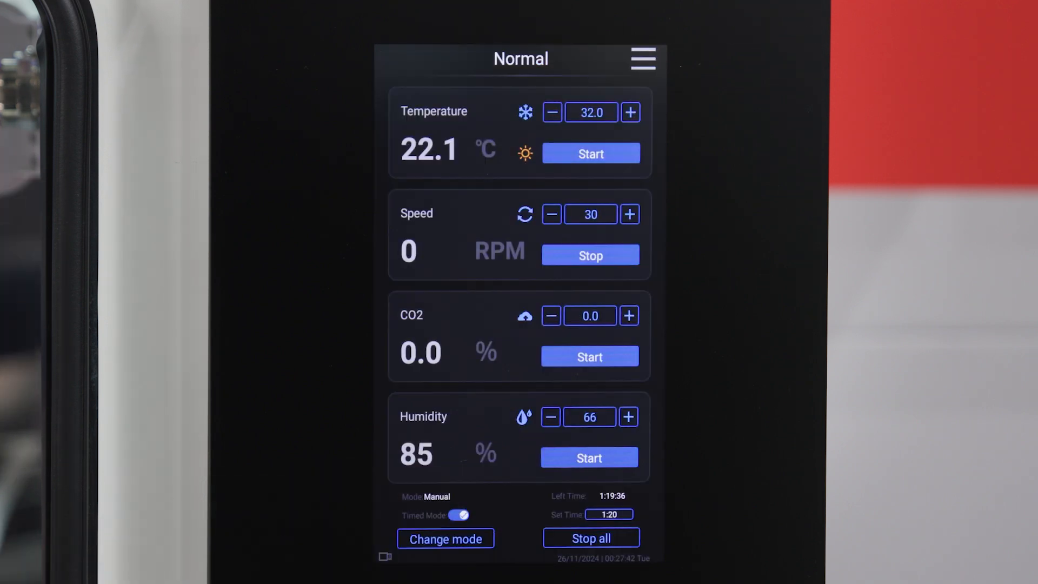
click(644, 58)
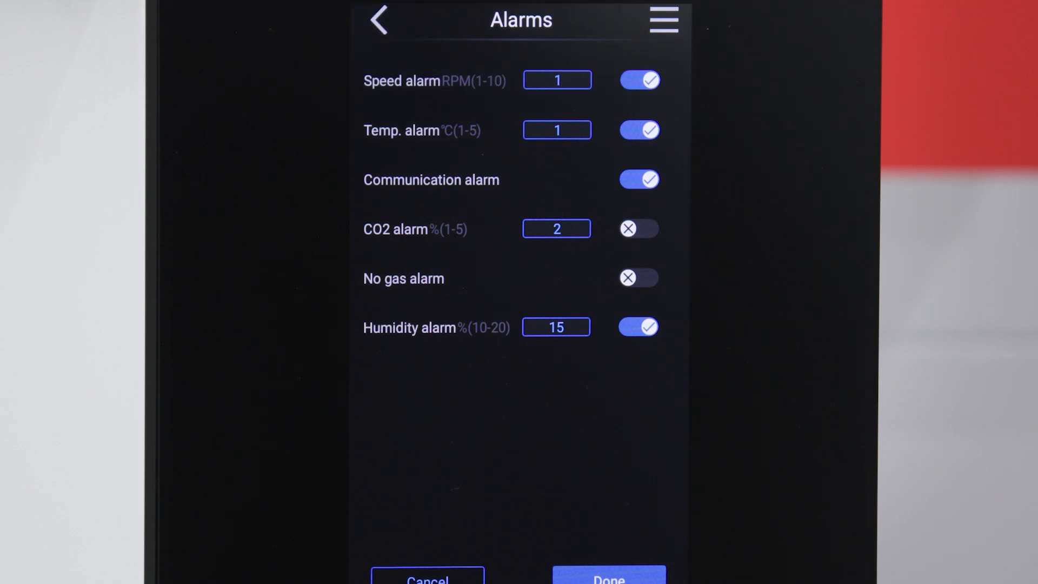
Step: Toggle the No gas alarm on and back off, then confirm with Done
click(557, 79)
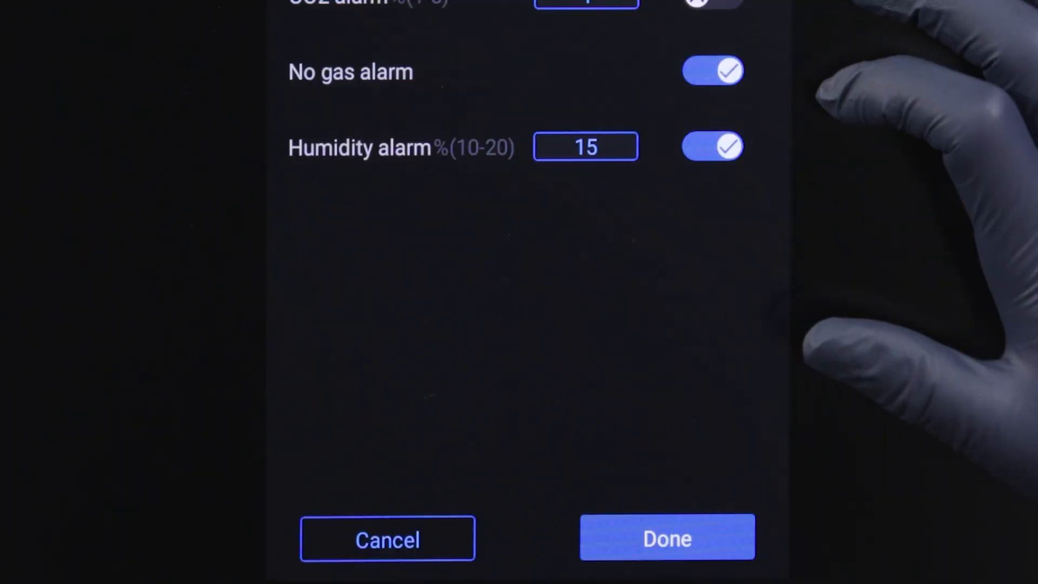
click(712, 69)
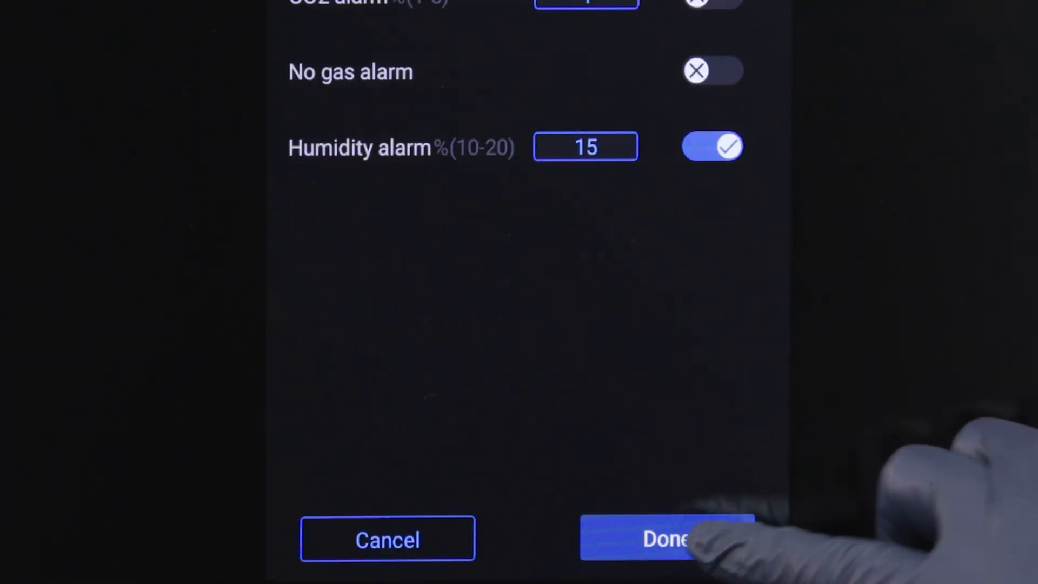
click(667, 539)
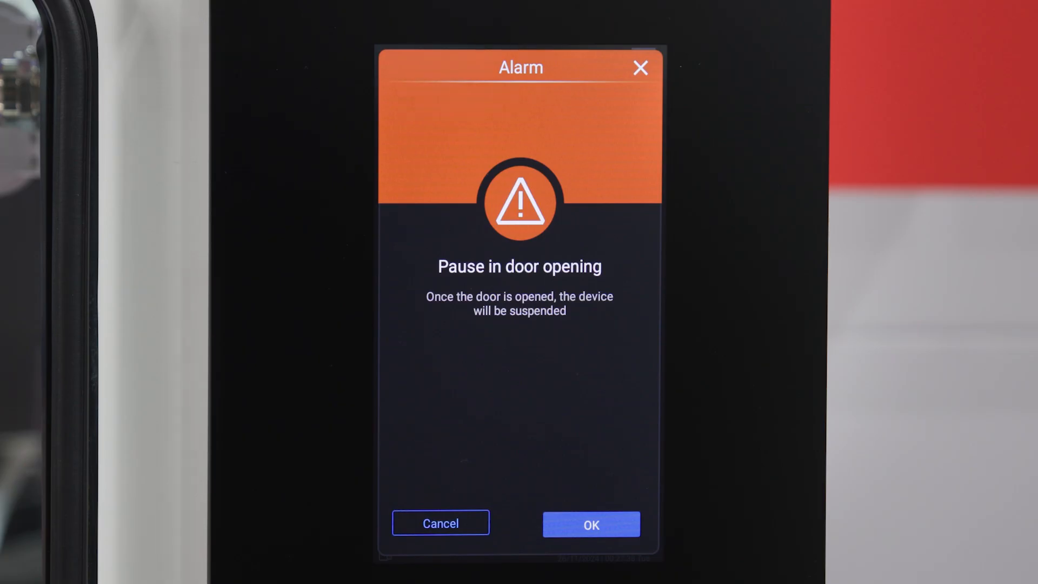
Step: Tap OK on the door-opening alarm and open the hamburger menu
click(590, 523)
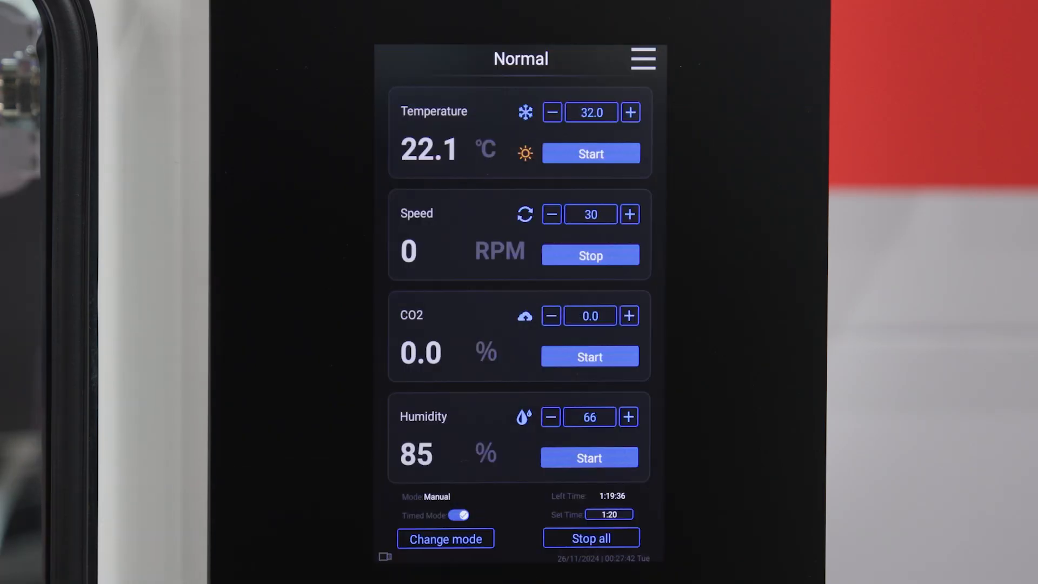
click(645, 59)
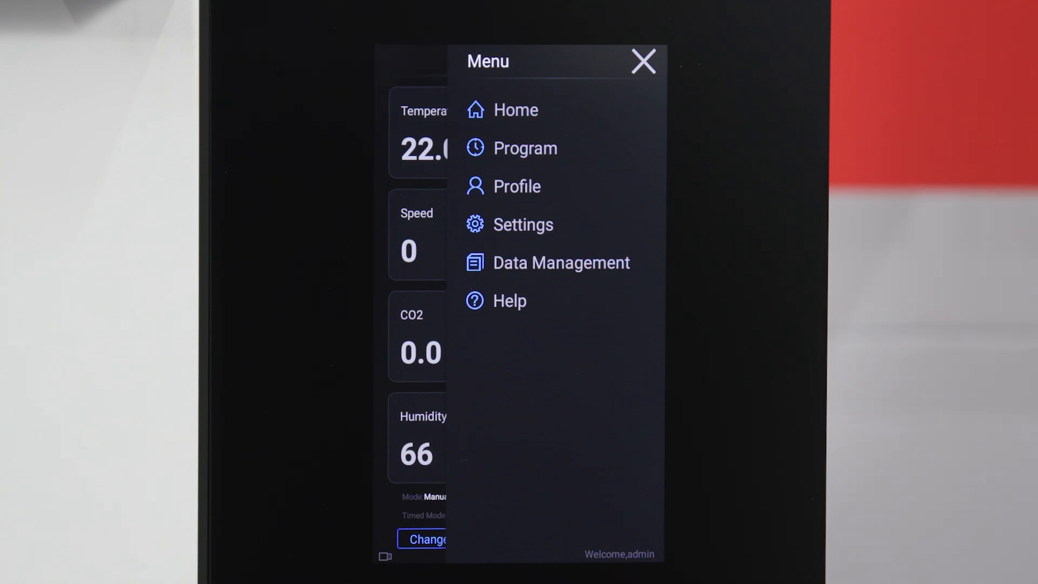
click(643, 61)
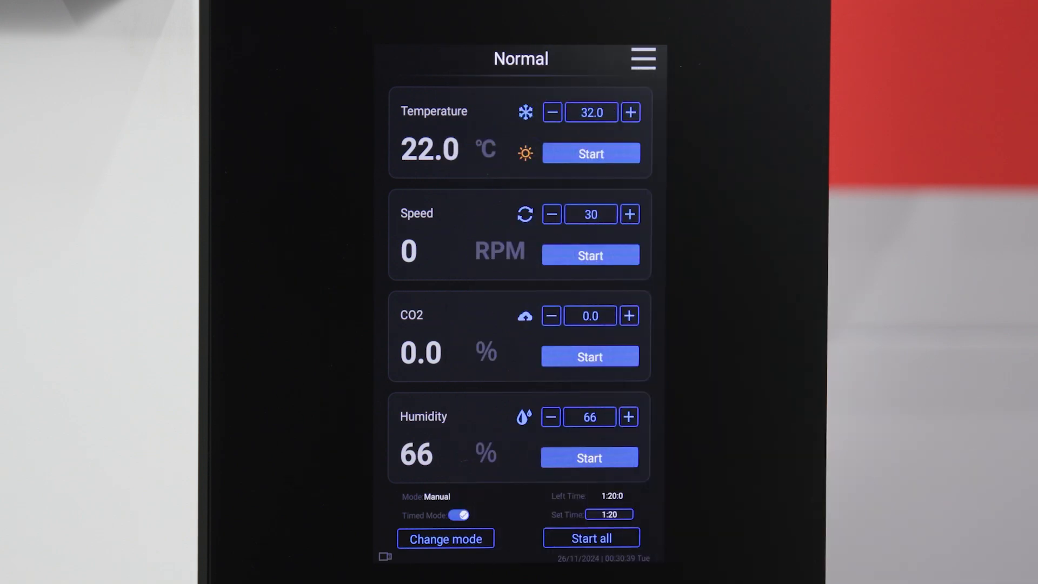
click(446, 538)
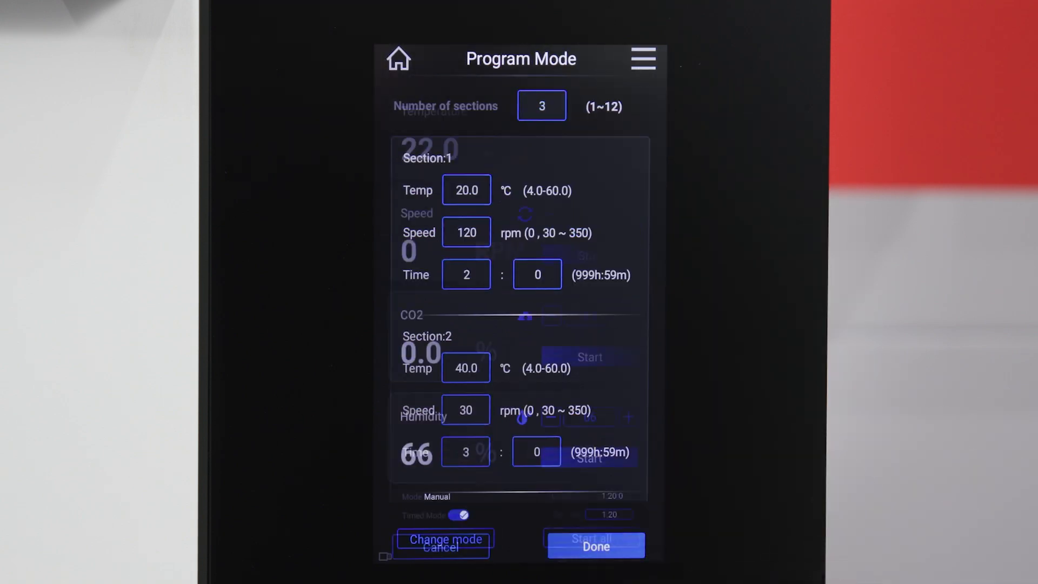
click(645, 58)
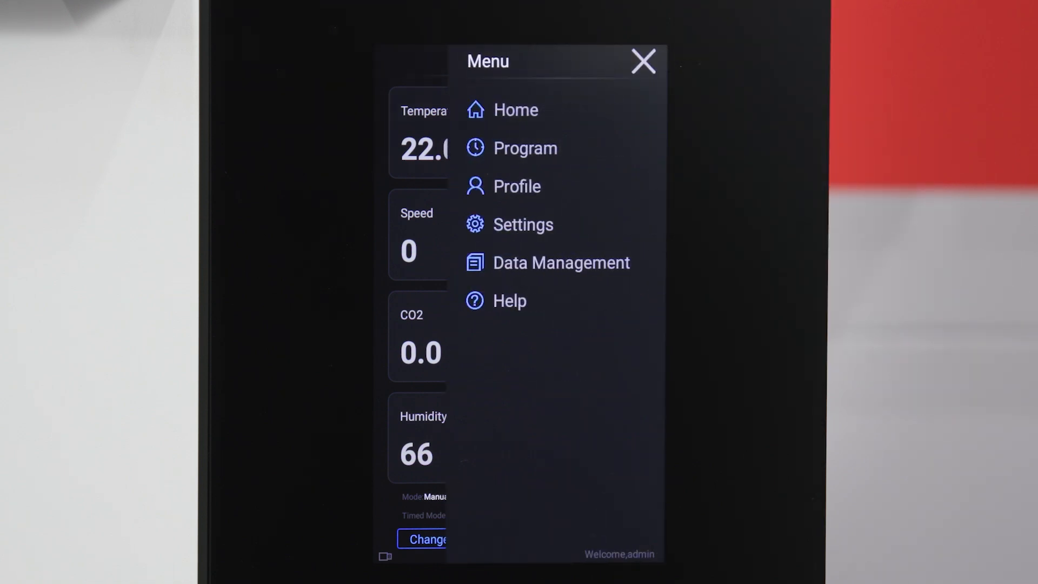
Step: From the Profile page, view the list of user actions, then close it
click(644, 61)
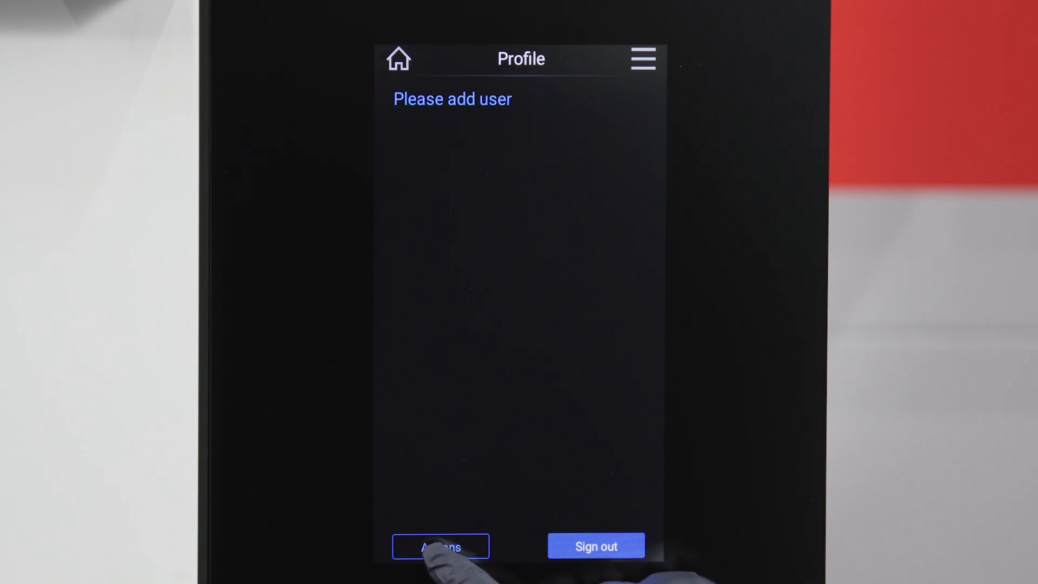
click(441, 547)
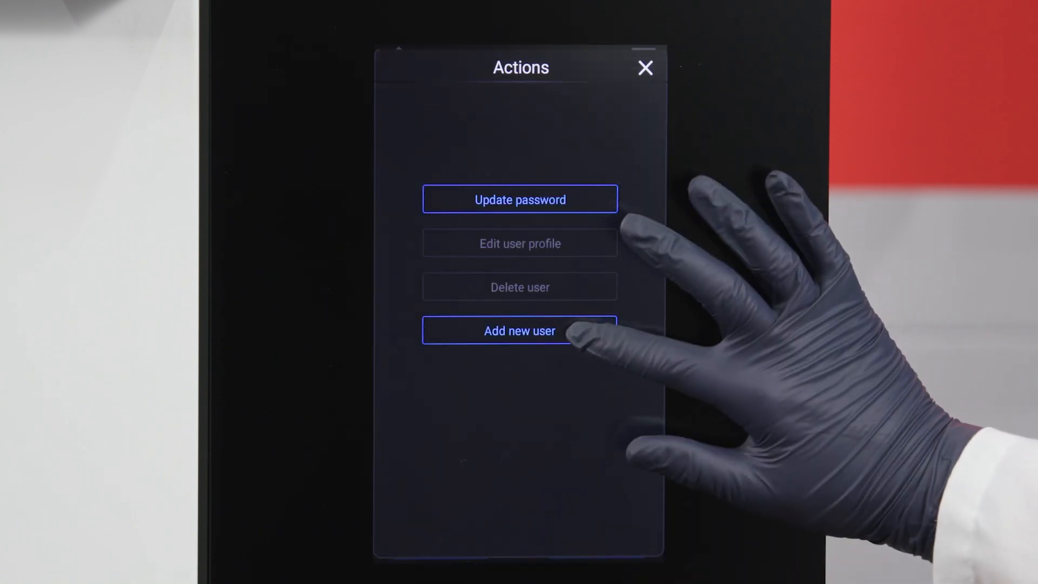
click(519, 331)
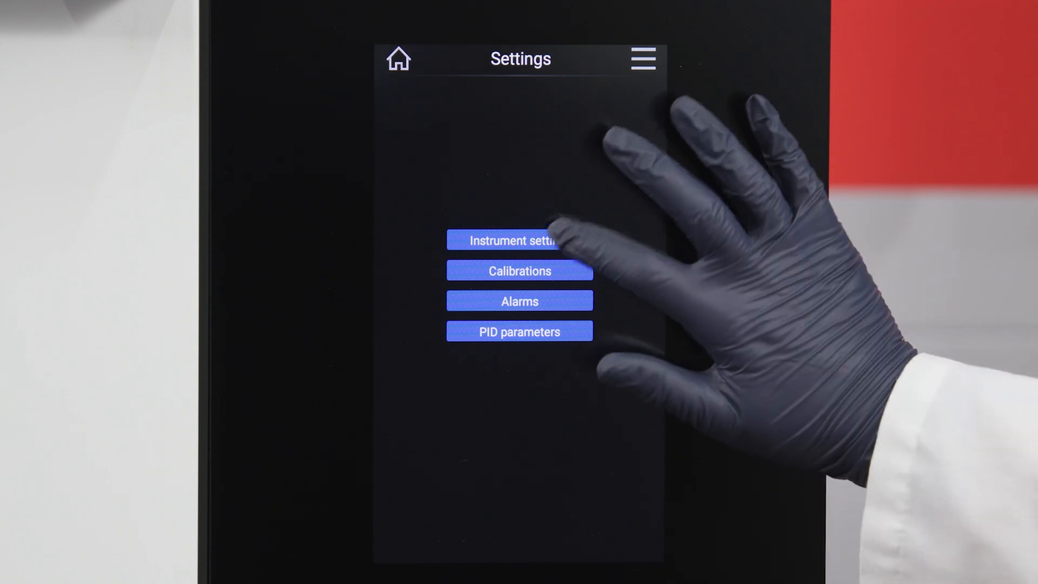
Step: Check the sleep/lock, time, LAN ID and language instrument settings, then reopen the main menu
click(520, 241)
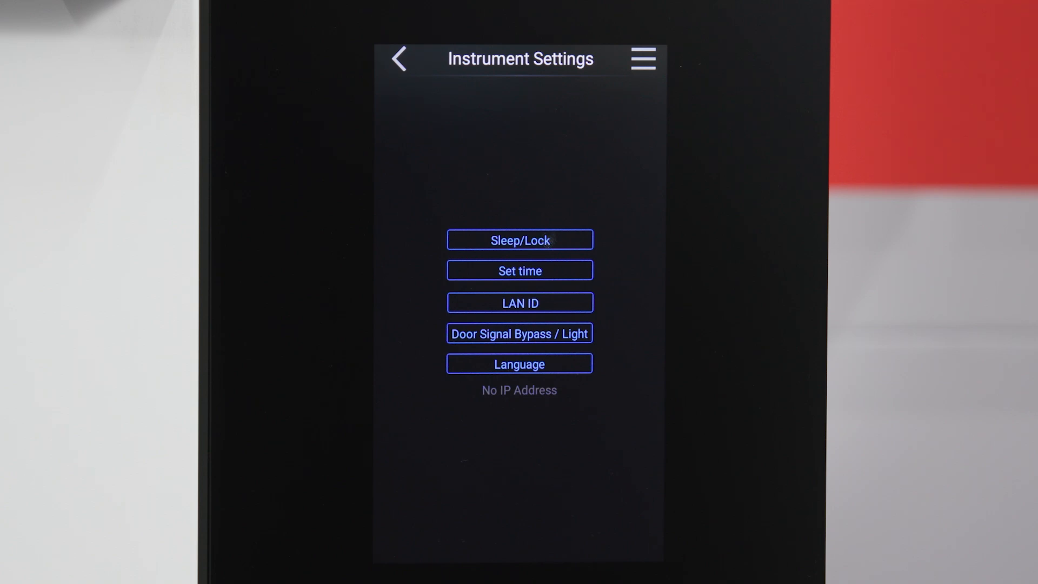
click(401, 59)
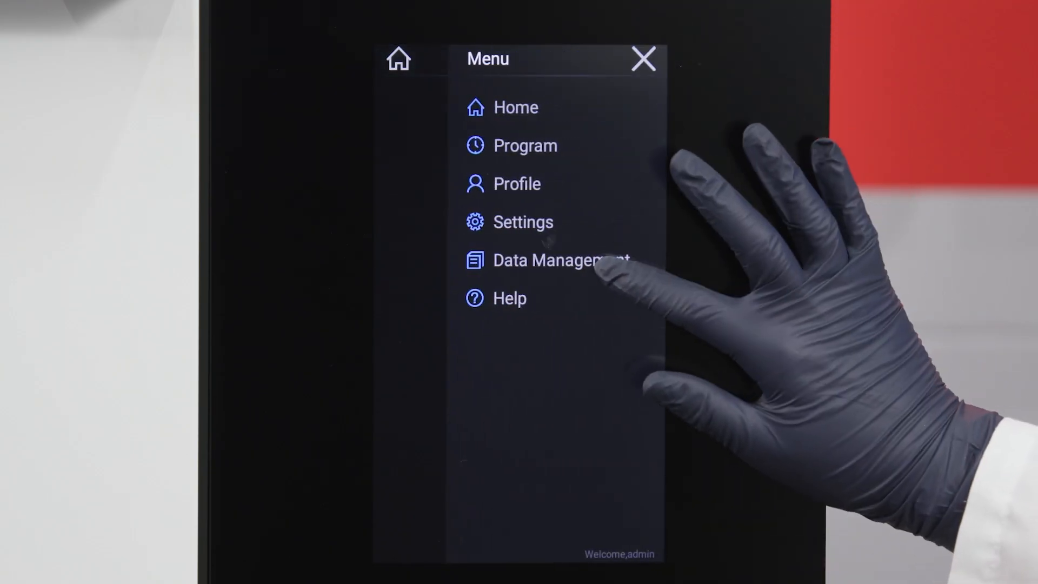
Step: In Data Management's Export data, add the operation log and open the start-date calendar
click(553, 260)
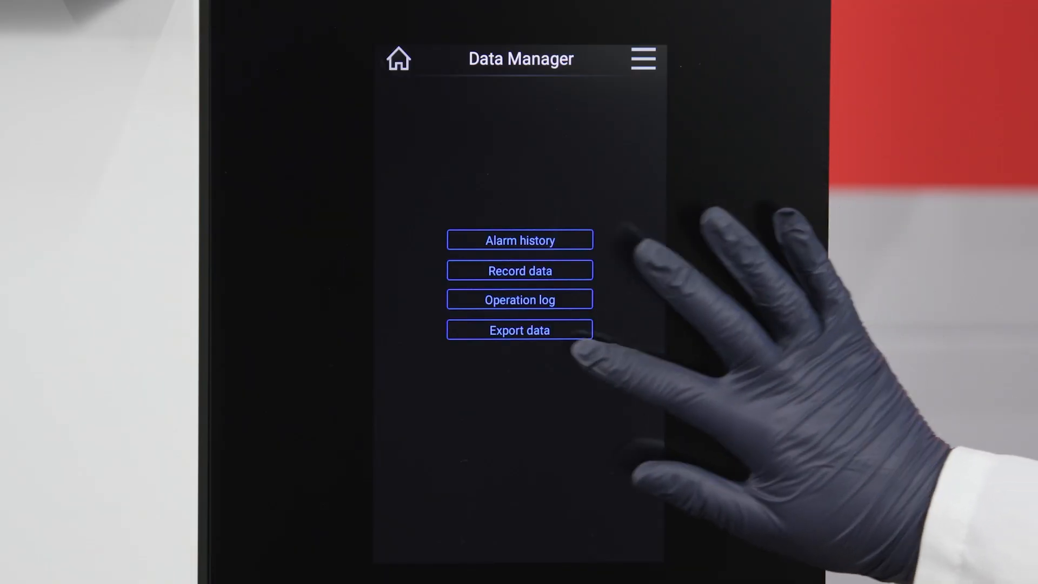
click(520, 330)
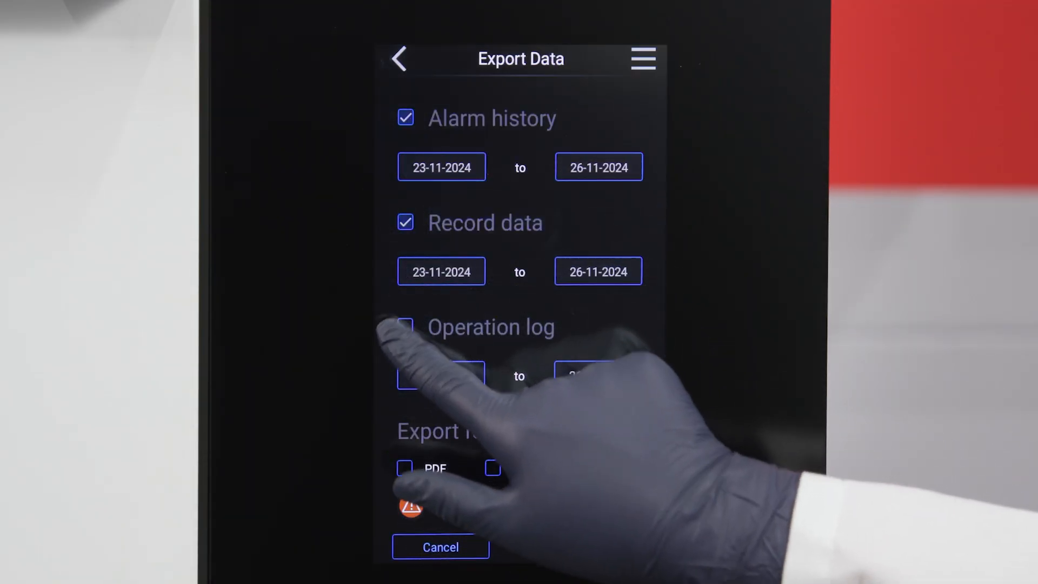
click(405, 327)
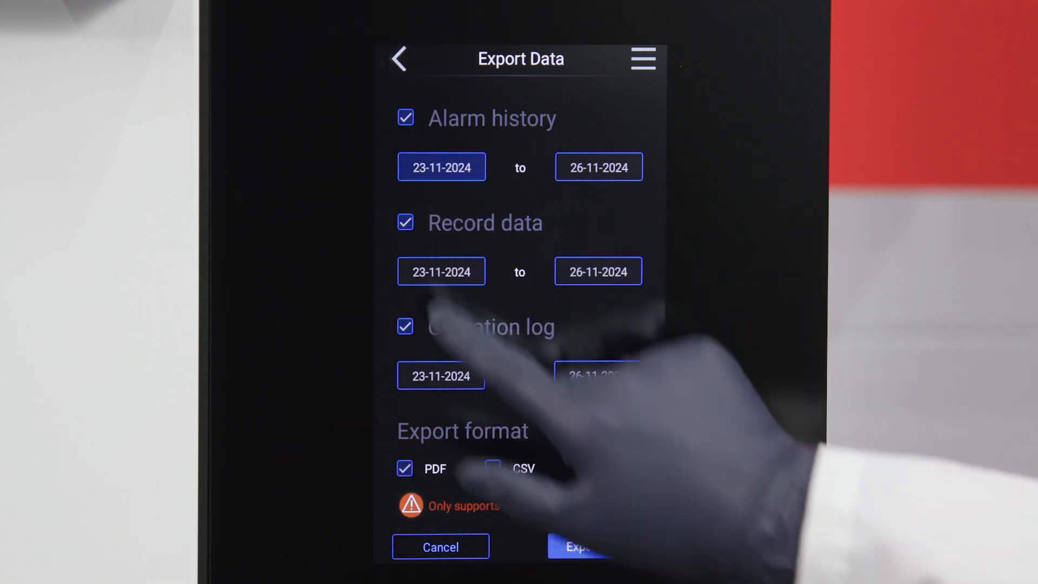
click(441, 271)
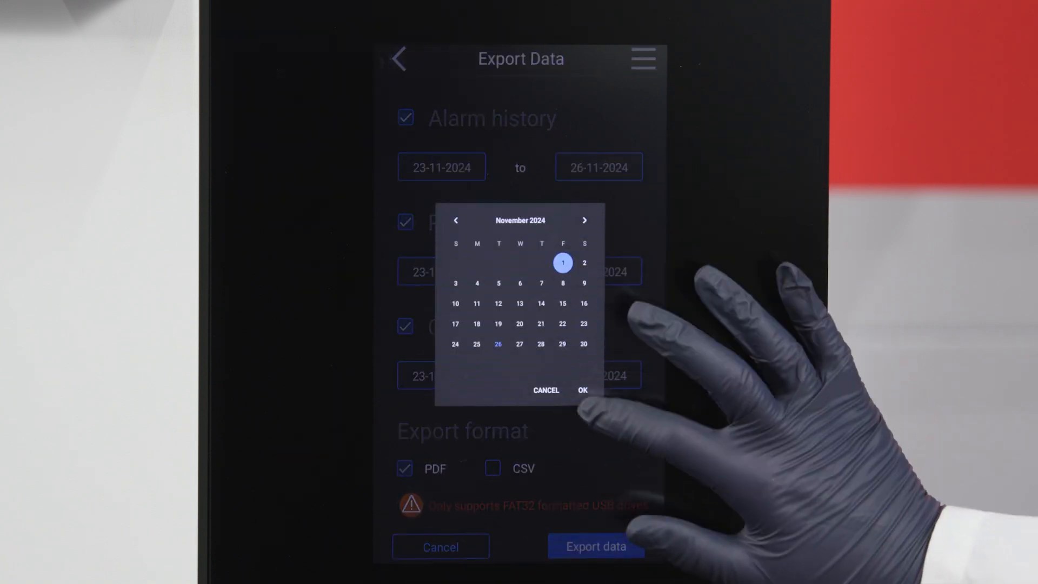